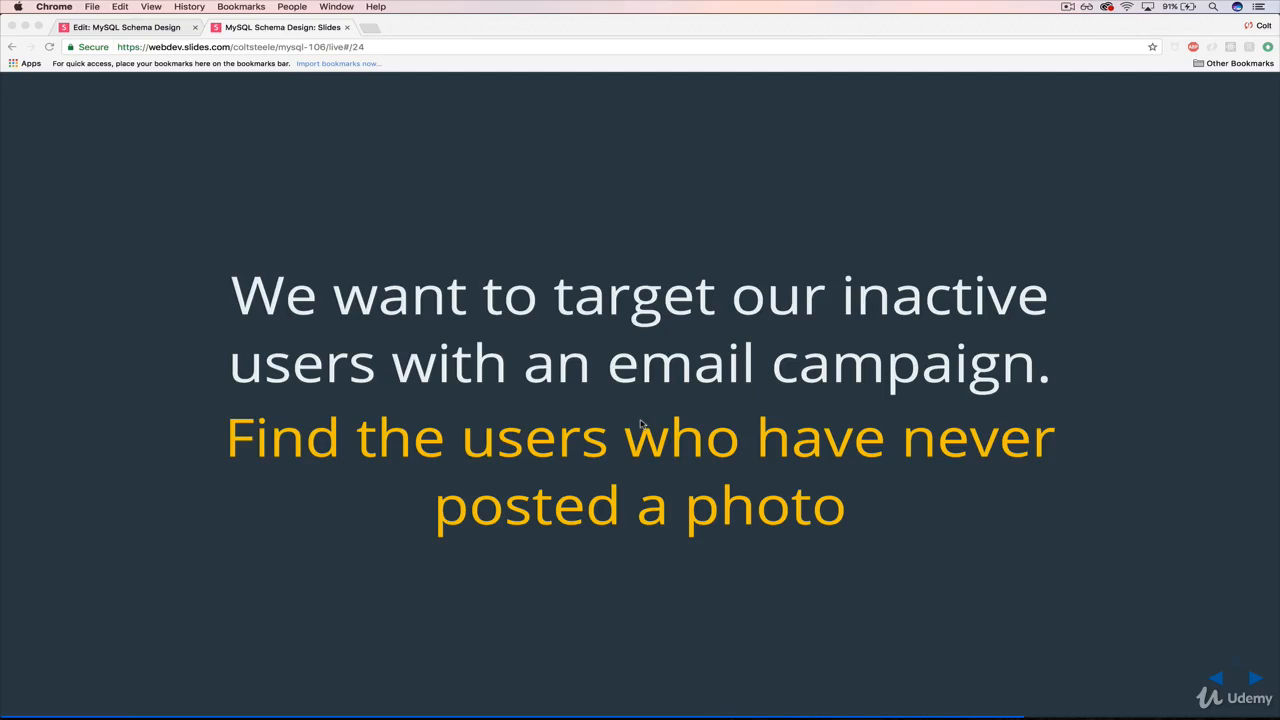
{"action": "mouse_move", "coordinate": [988, 558]}
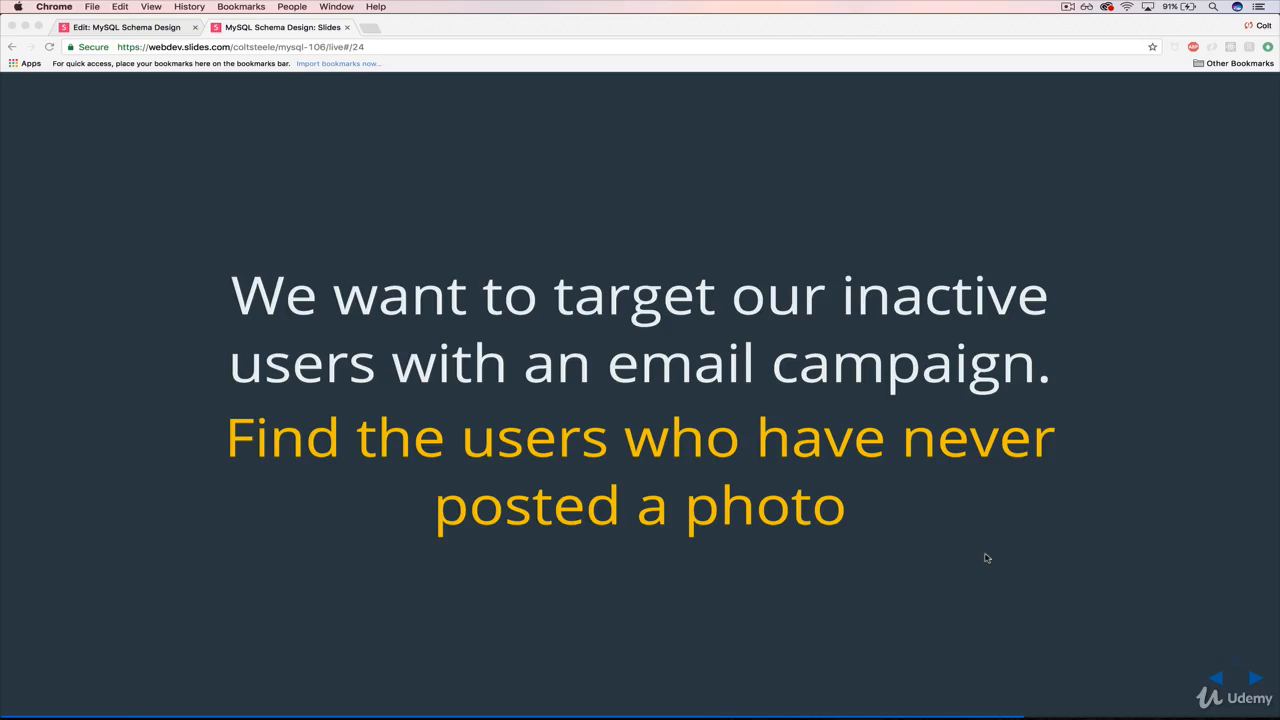
{"action": "mouse_move", "coordinate": [1078, 520]}
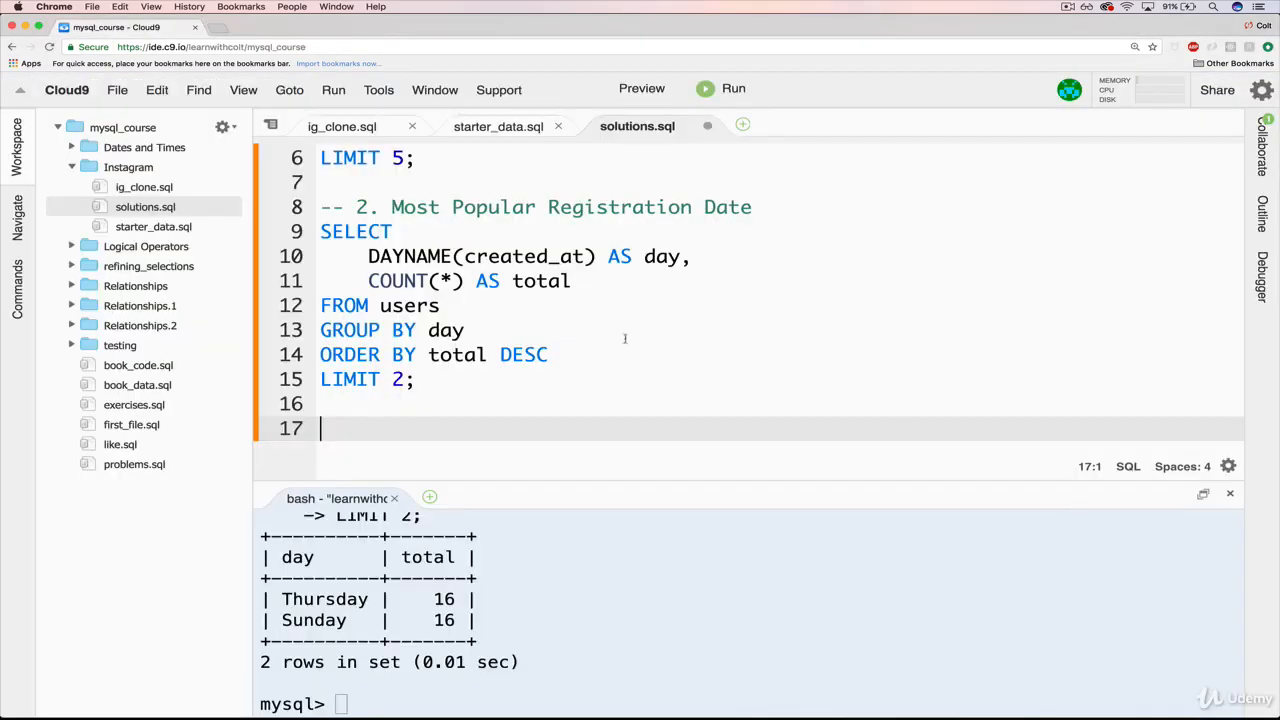
{"action": "mouse_move", "coordinate": [596, 428]}
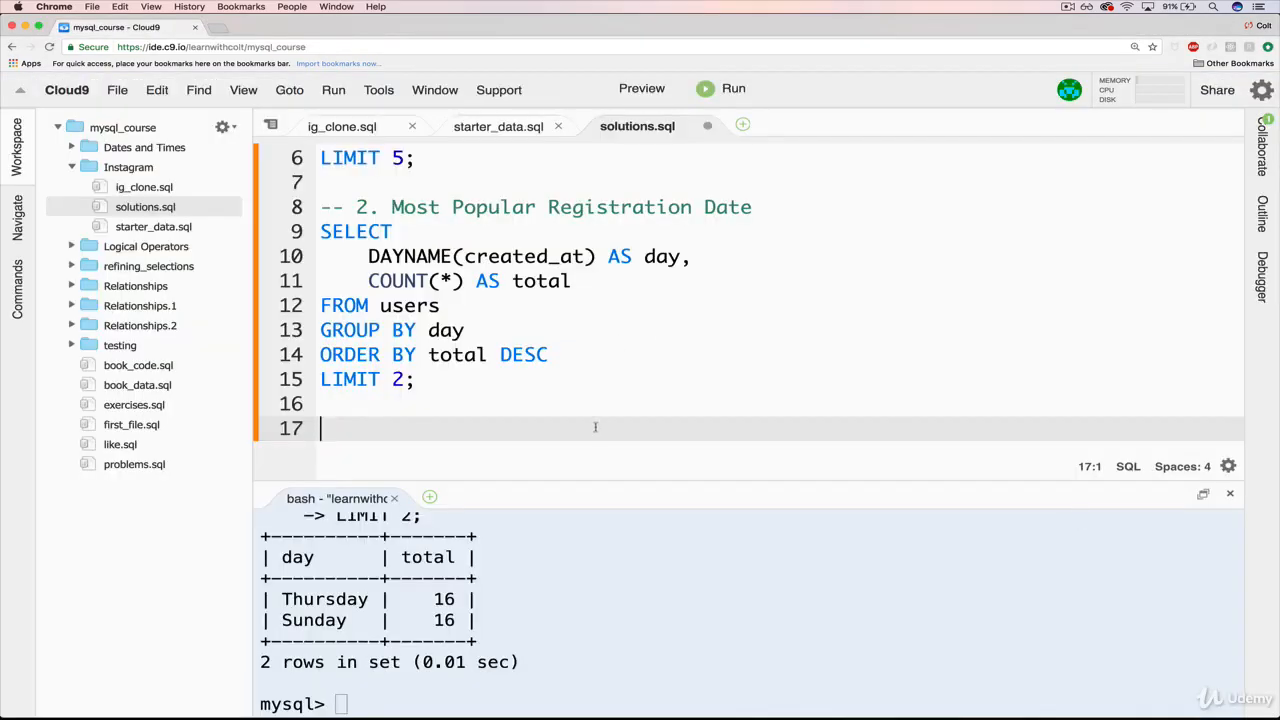
Add the comment '-- 3. Identify Inactive Users (users with no photos)' to the solutions file
{"action": "type", "text": "-- 3."}
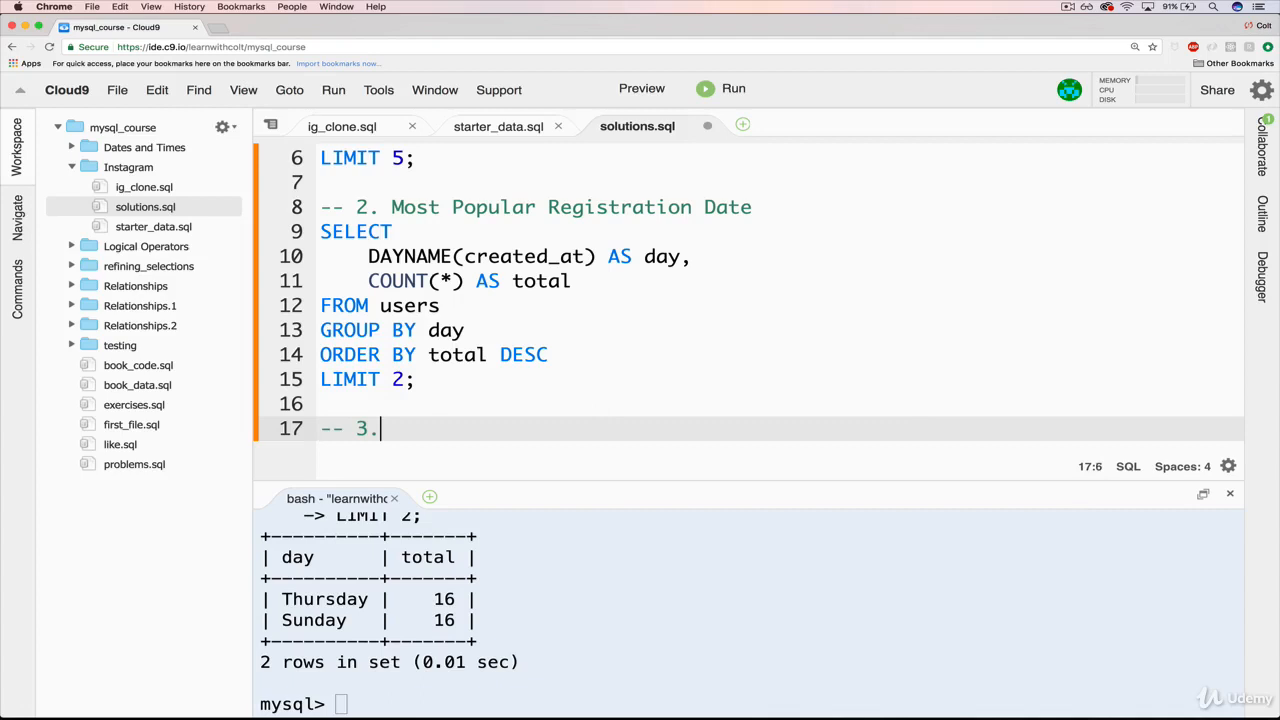
{"action": "type", "text": "Identify"}
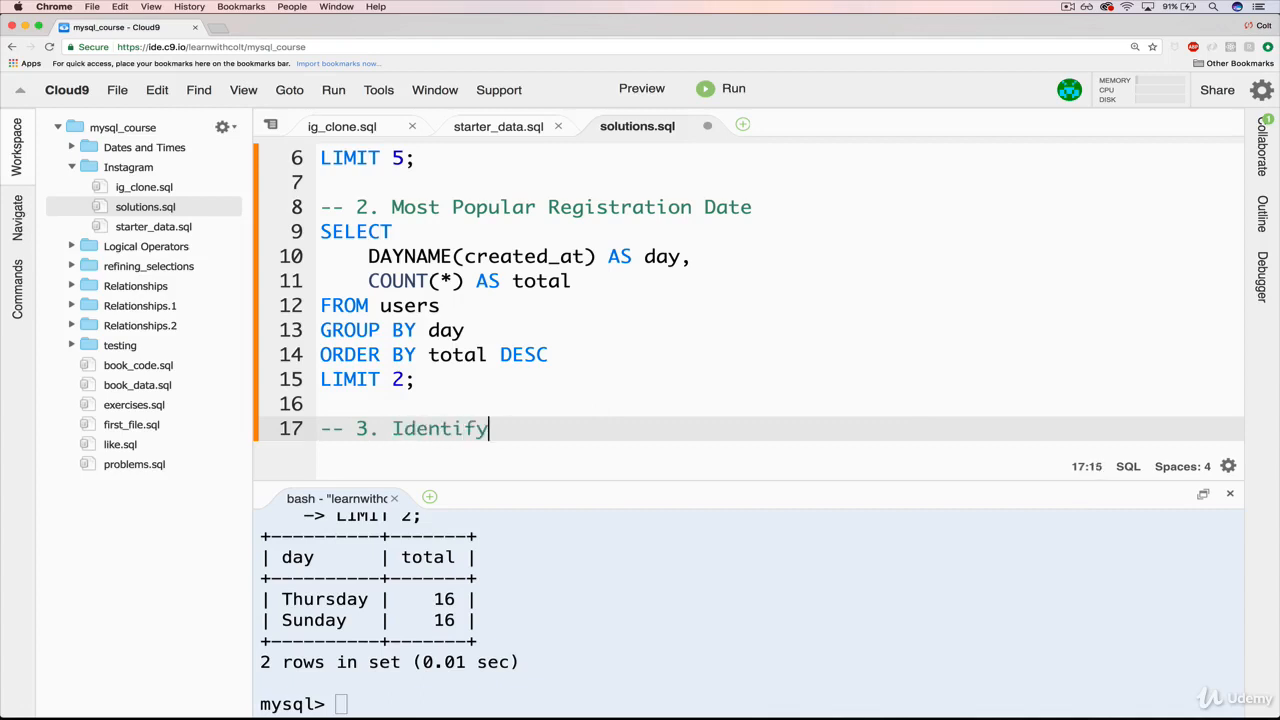
{"action": "type", "text": "Inactive Users (users with no photos"}
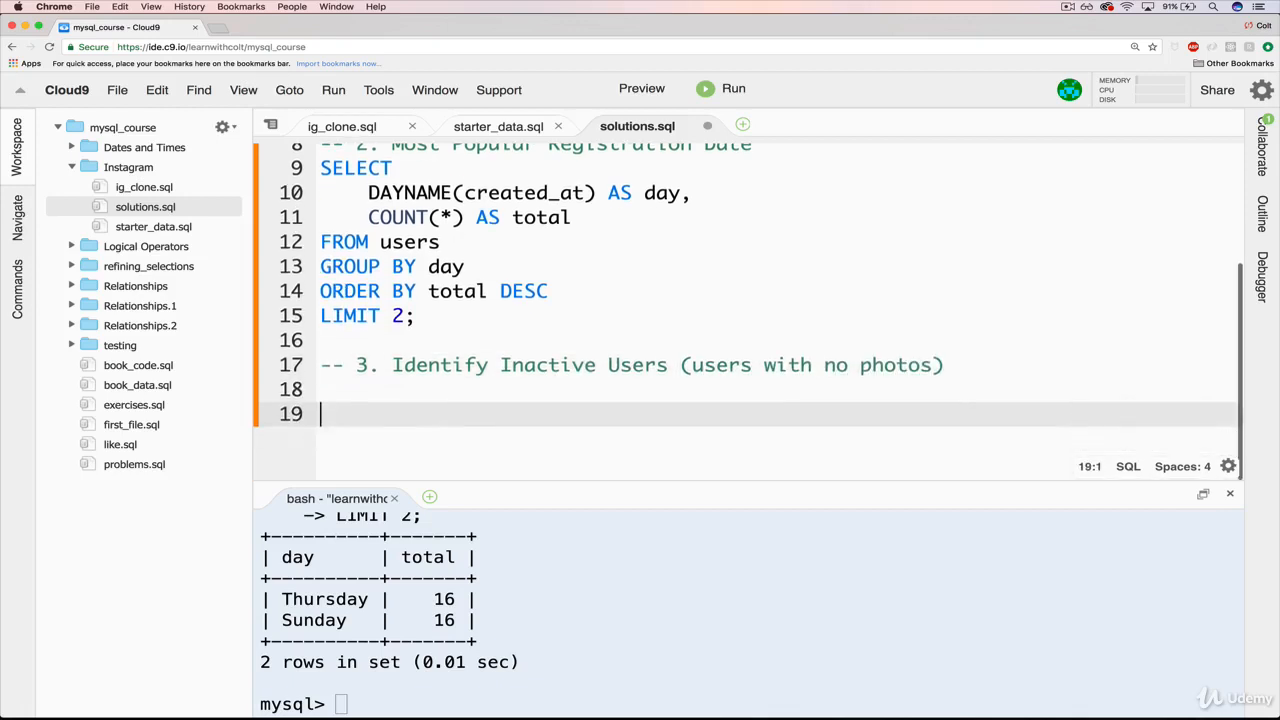
{"action": "key", "text": "enter"}
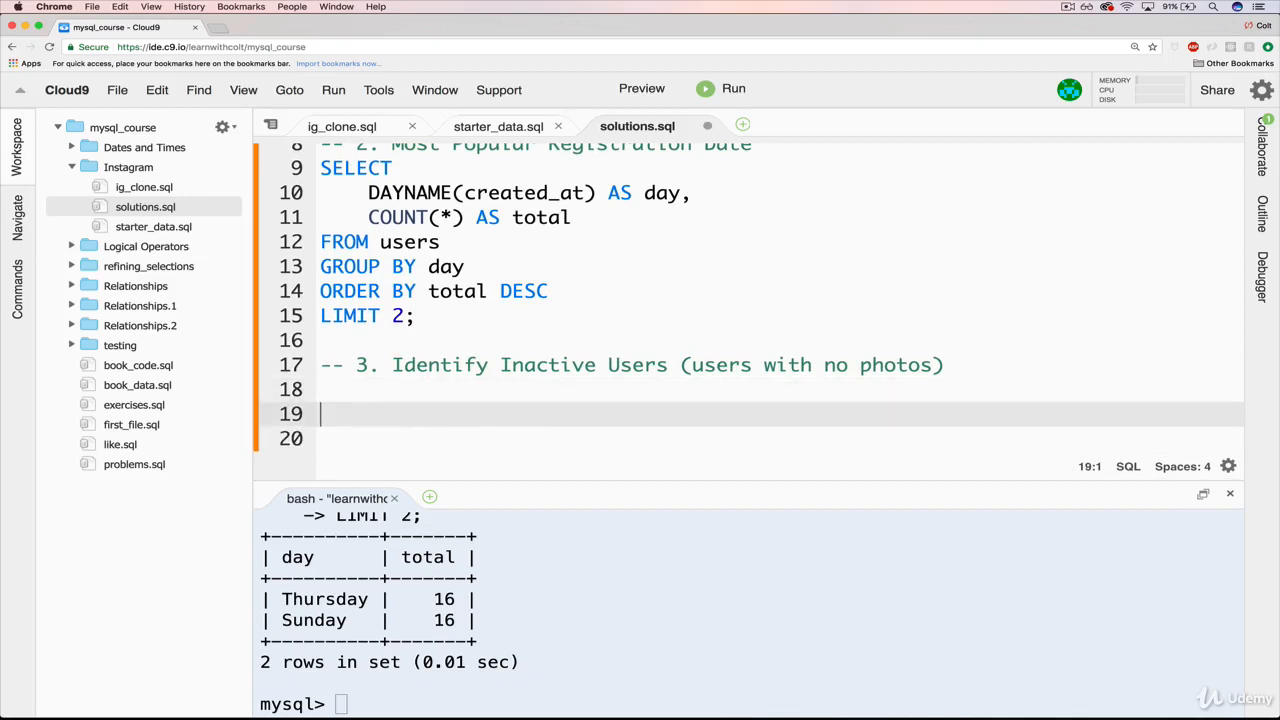
{"action": "key", "text": "Backspace"}
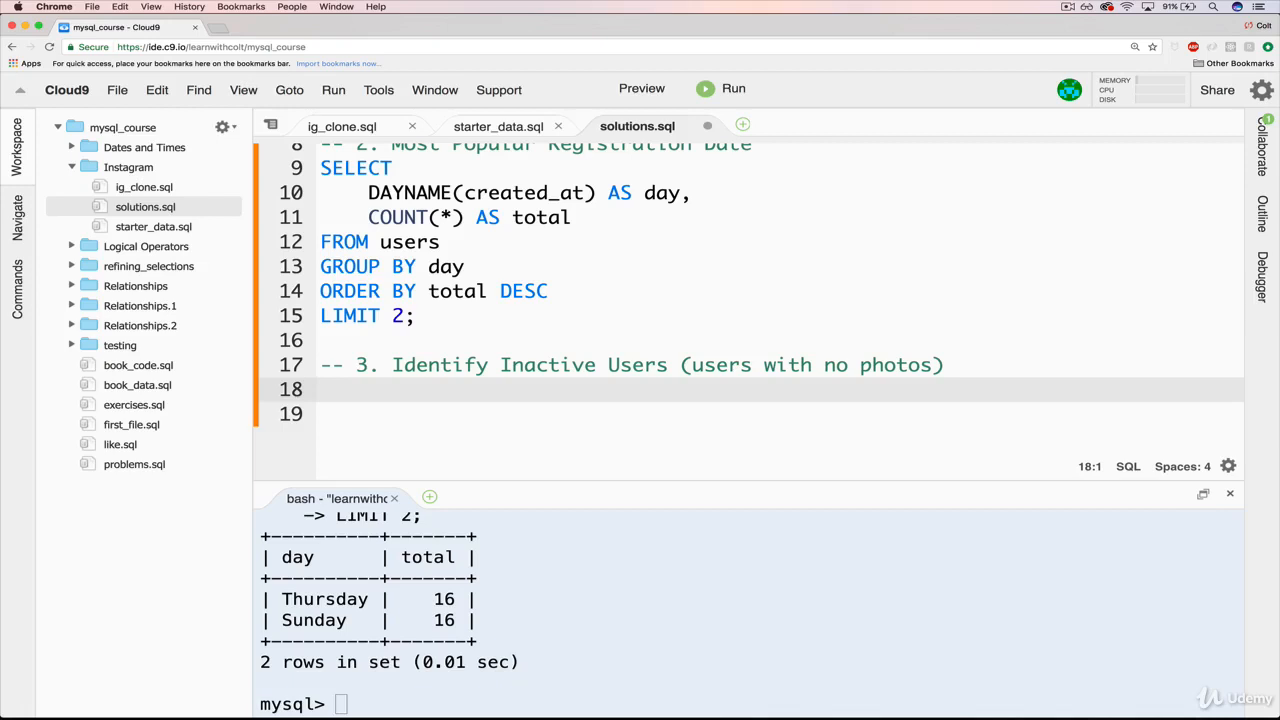
Write and run 'SELECT * FROM users;' to list every user
{"action": "type", "text": "SELECT *"}
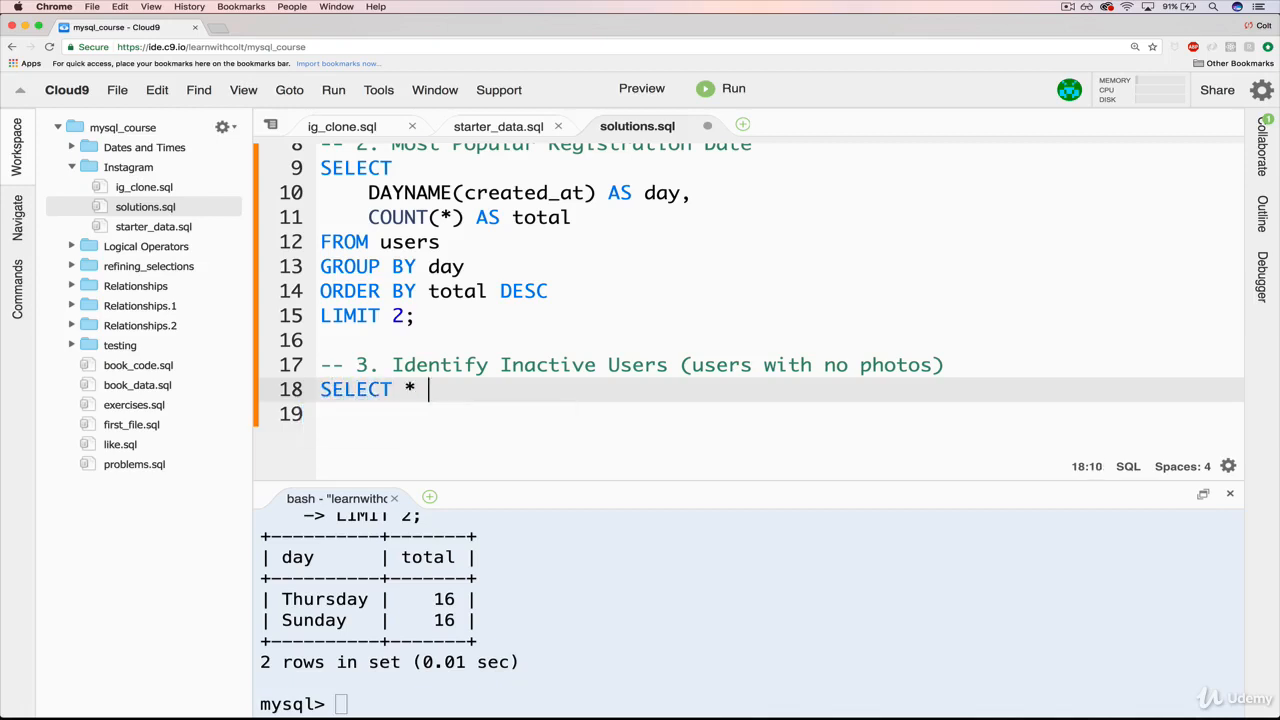
{"action": "type", "text": "FROM users;"}
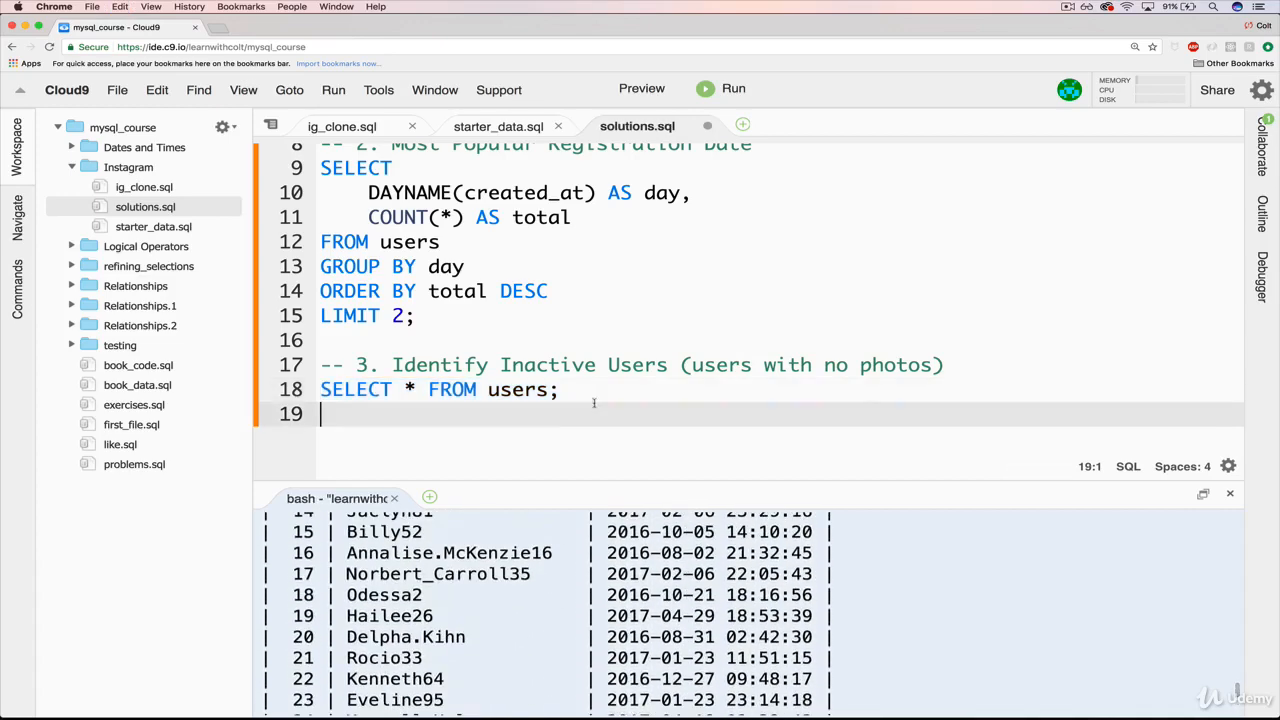
Write and run 'SELECT * FROM photos;' to list every photo with its image URL and user id
{"action": "type", "text": "SELECT * FROM"}
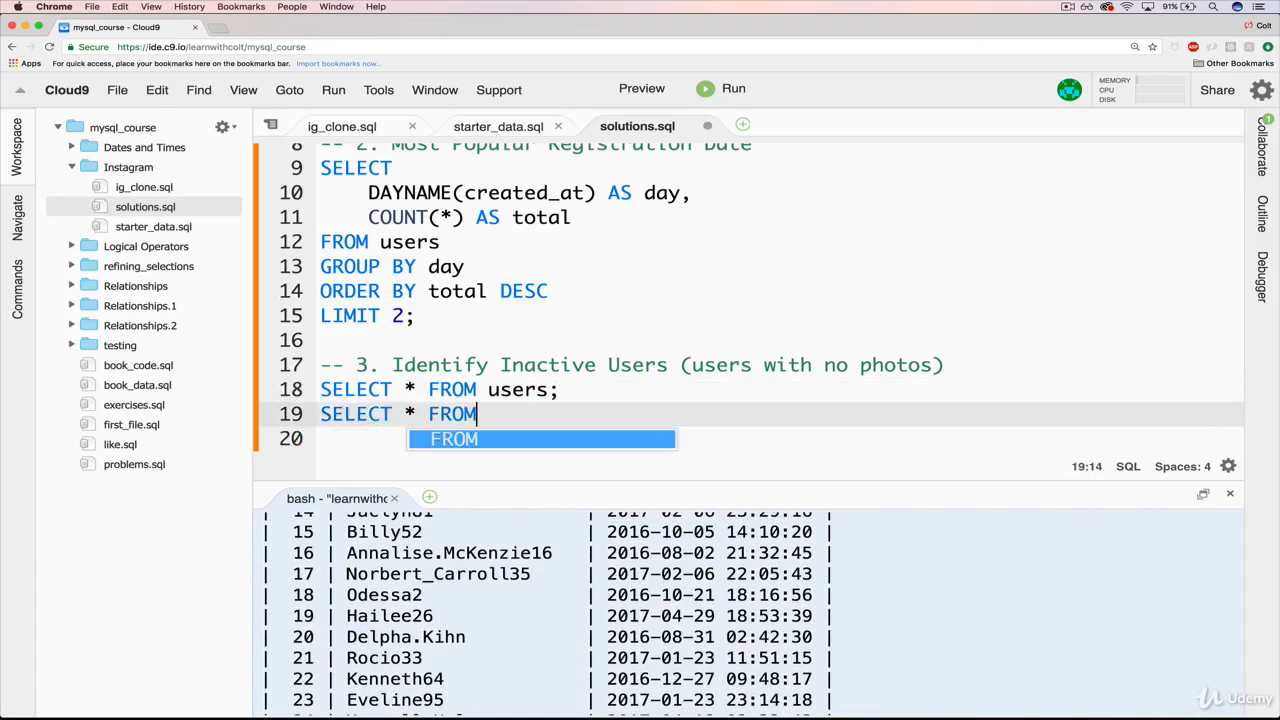
{"action": "type", "text": "photos;"}
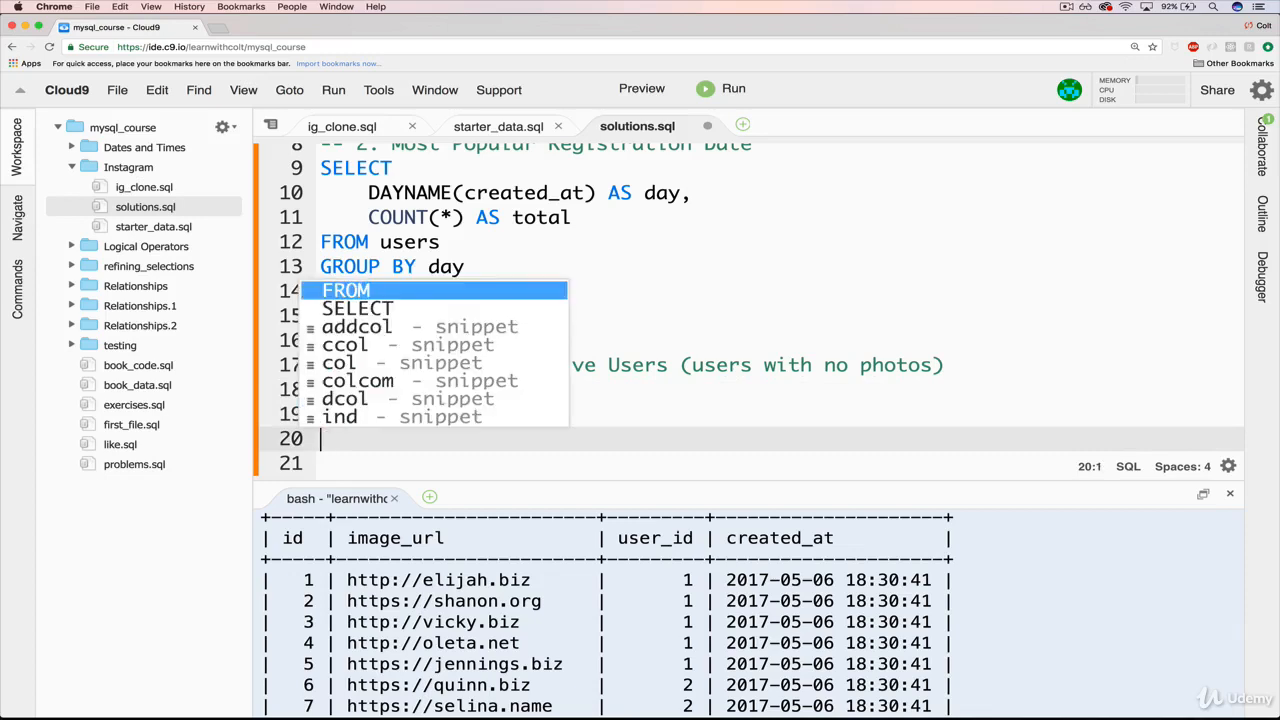
Rewrite the query as users INNER JOIN photos ON users.id = photos.user_id and run it, starting to narrow the select list
{"action": "type", "text": "INNER JOIN"}
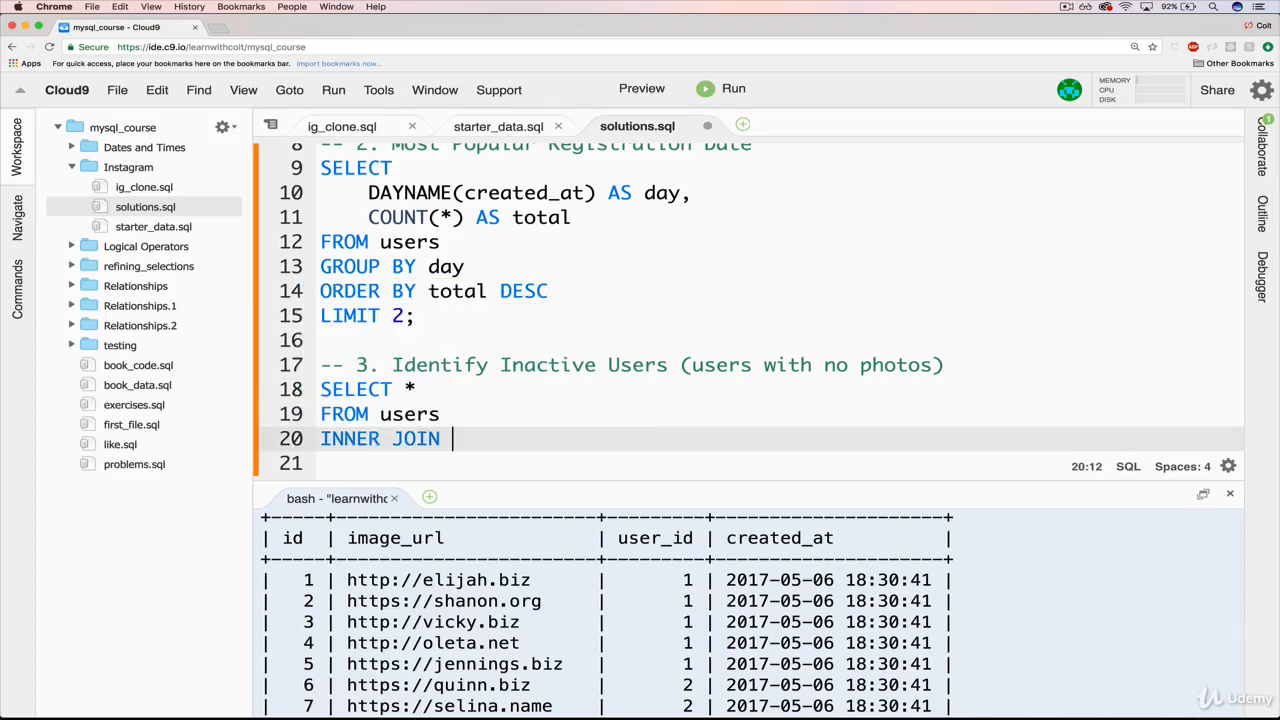
{"action": "type", "text": "photos"}
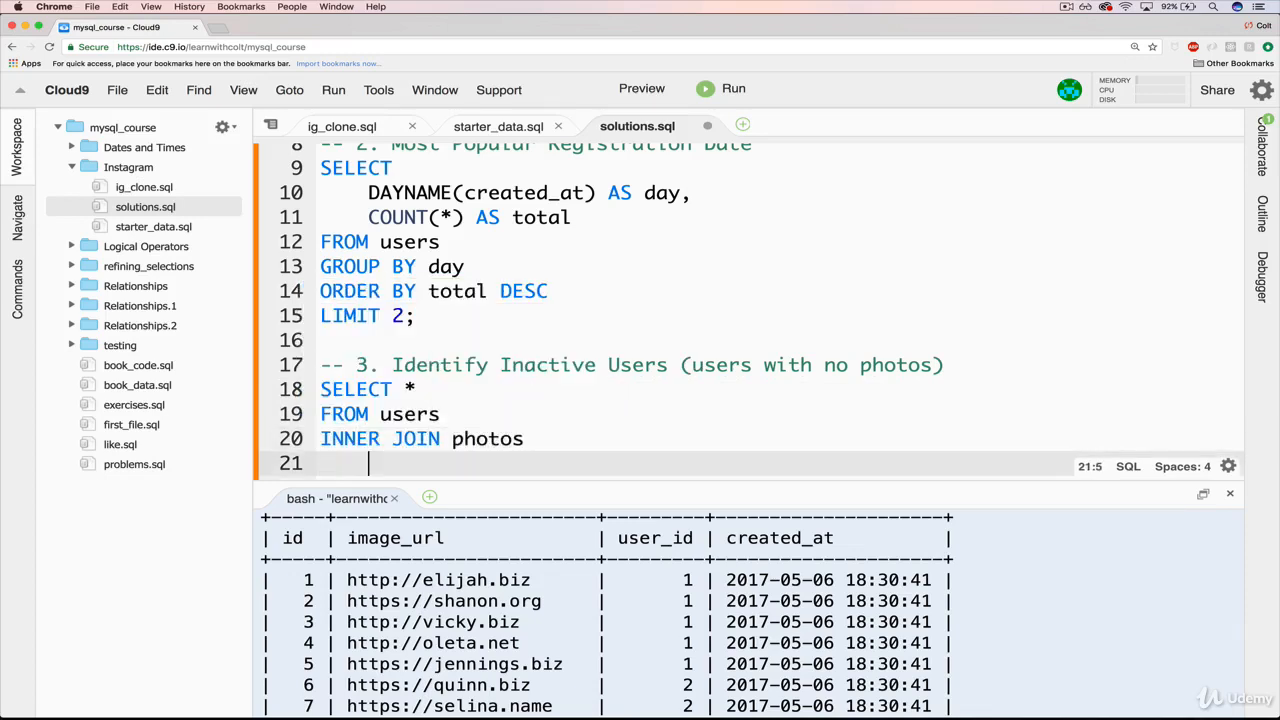
{"action": "type", "text": "ON"}
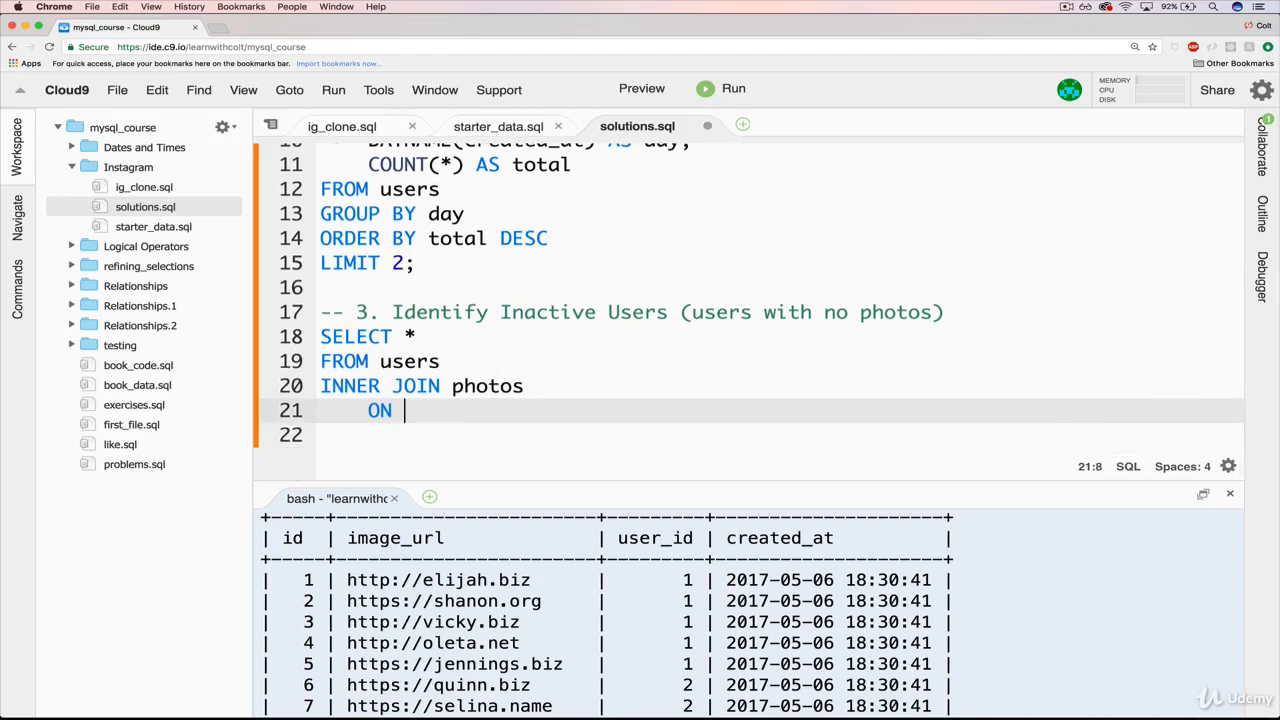
{"action": "type", "text": "users."}
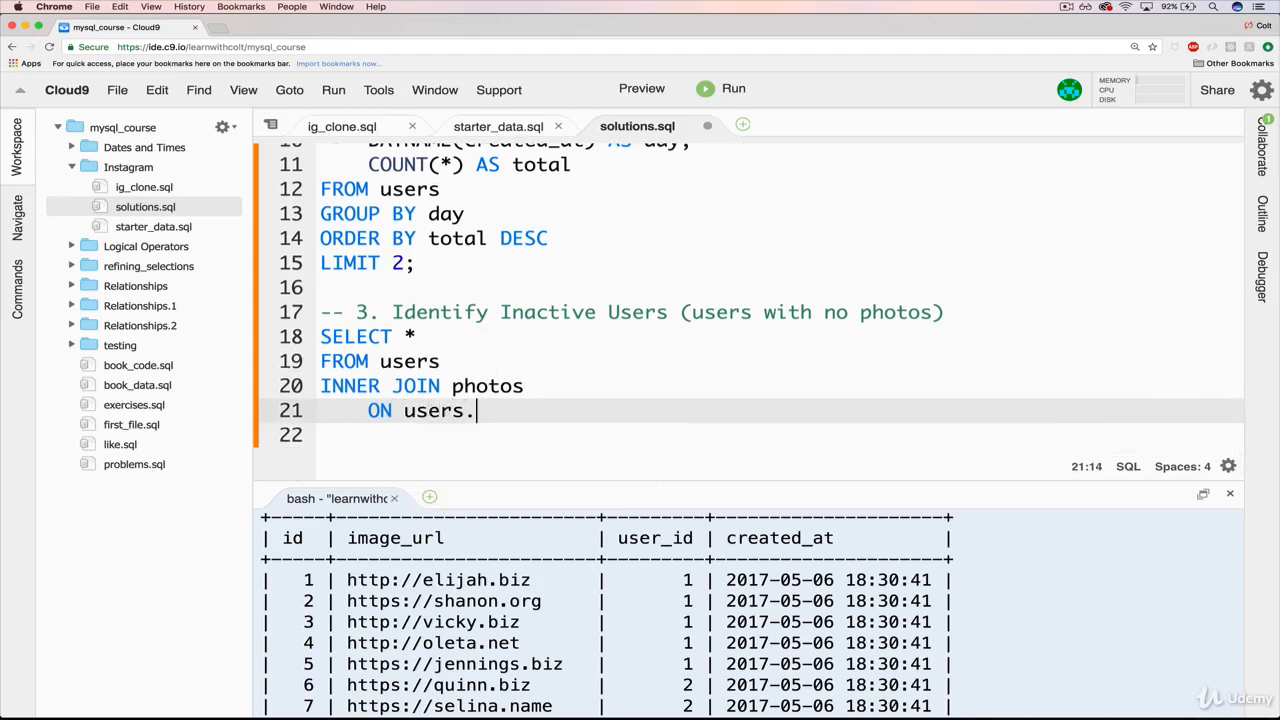
{"action": "type", "text": "id = photos"}
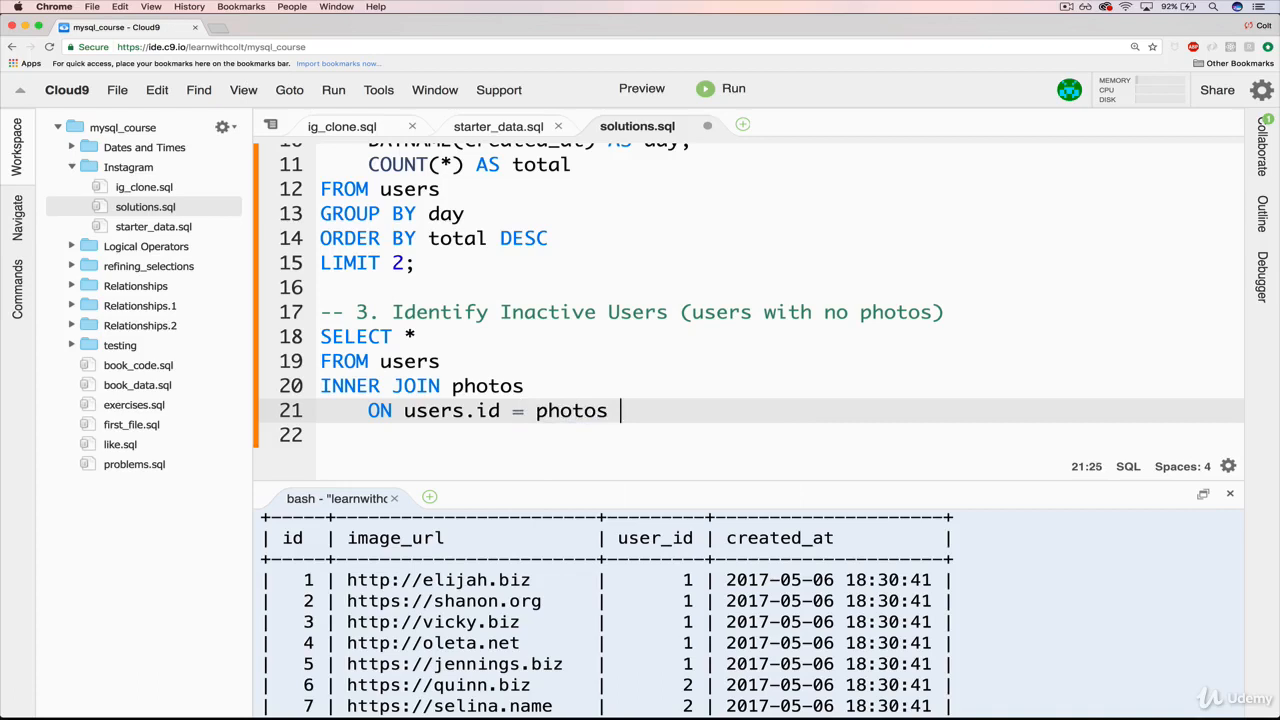
{"action": "type", "text": ".user_id;"}
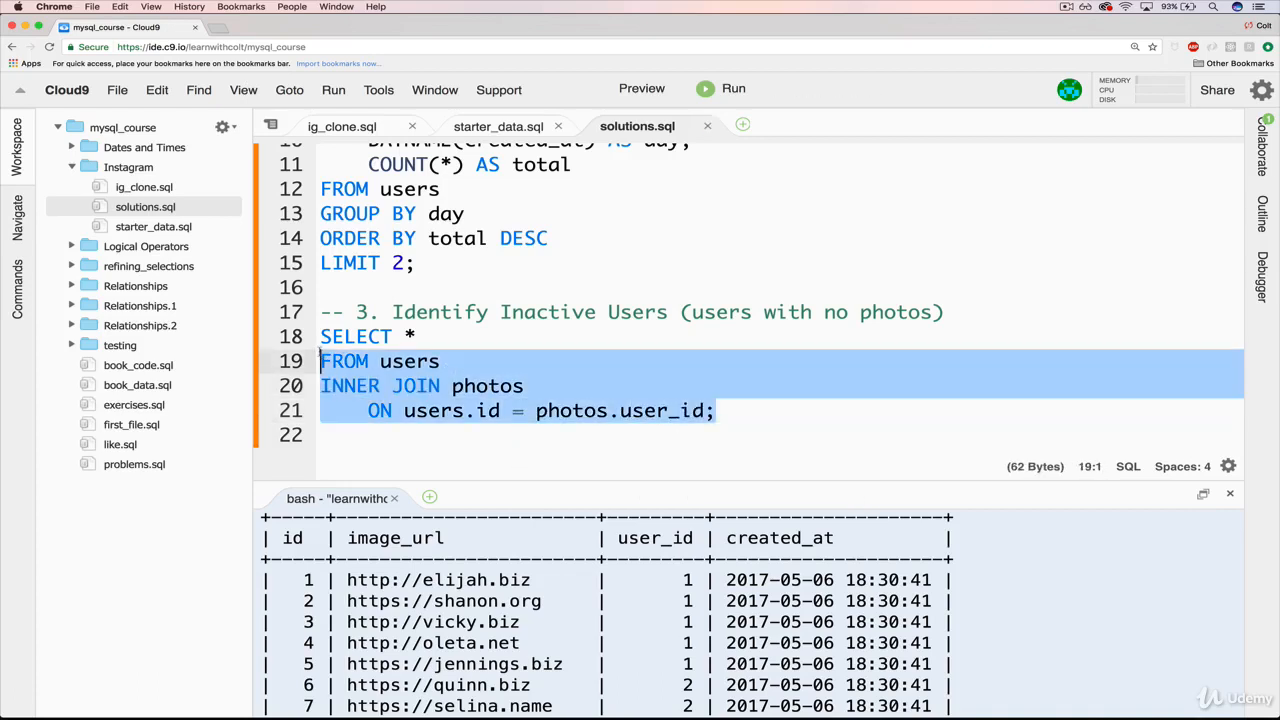
{"action": "left_click", "coordinate": [704, 88]}
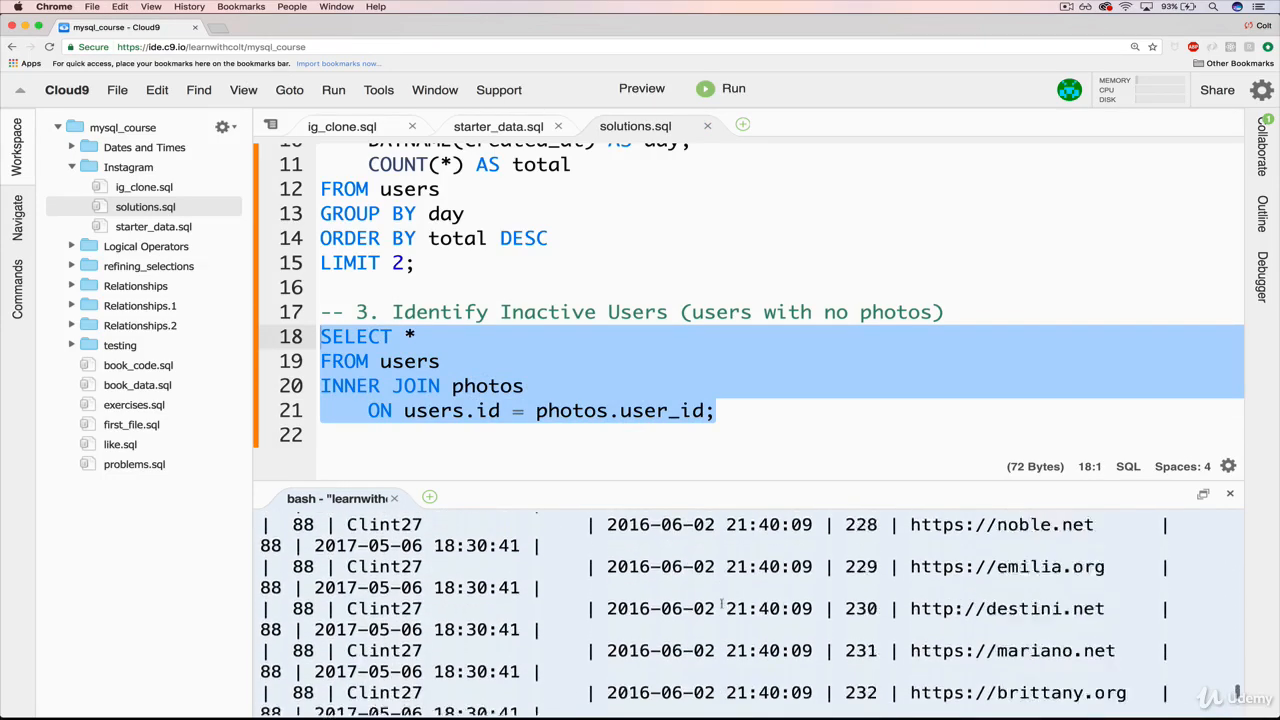
{"action": "type", "text": "username, image"}
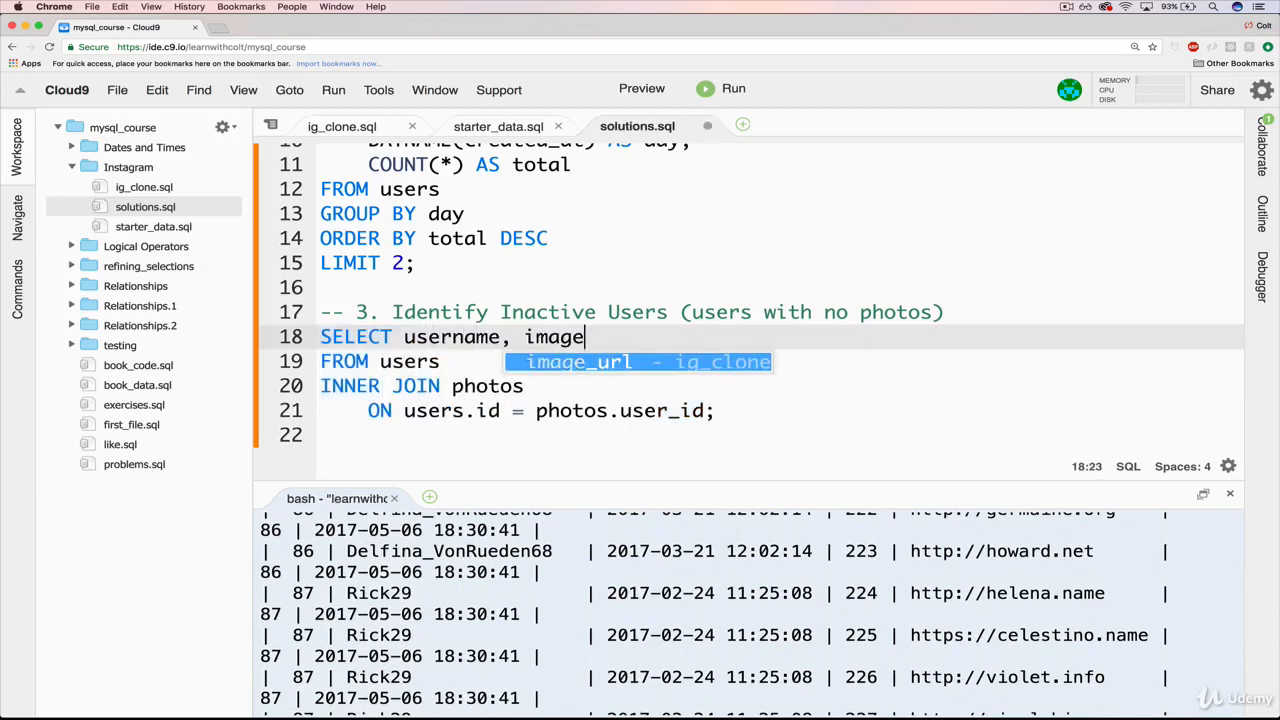
Select username, image_url, change INNER to LEFT JOIN, and review the 283 rows with NULL image URLs
{"action": "type", "text": "_url"}
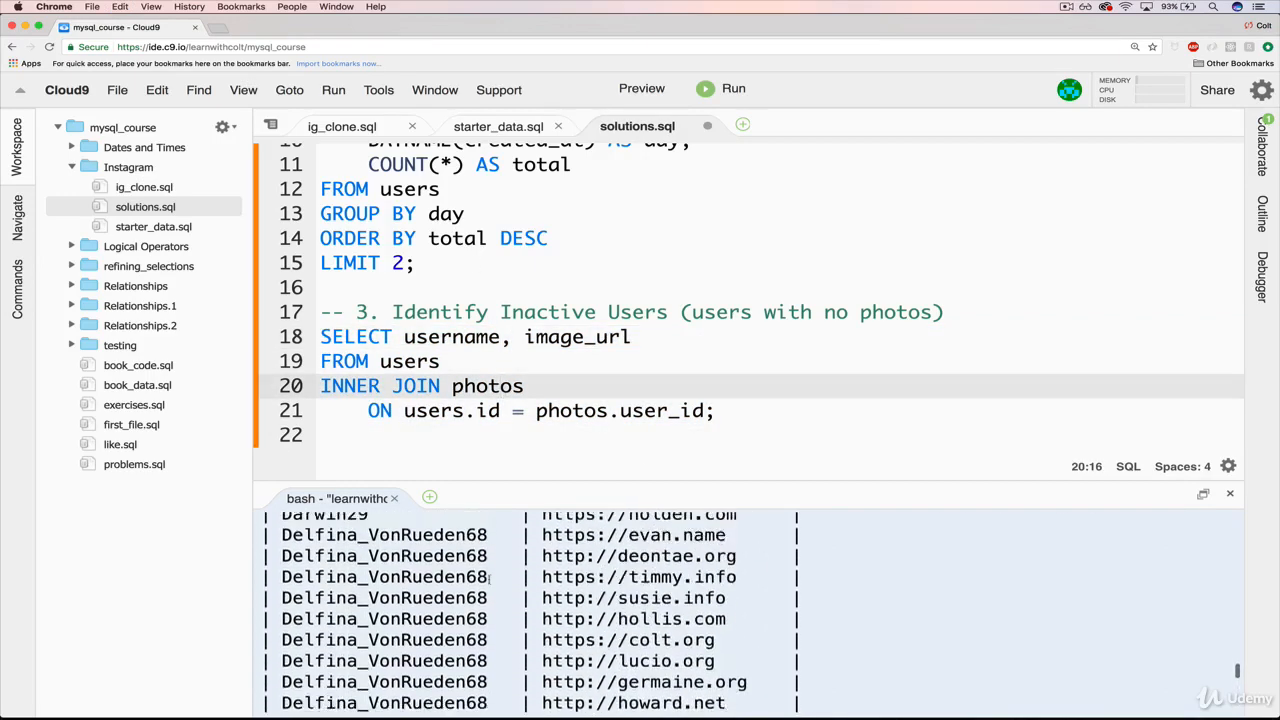
{"action": "scroll", "scroll_direction": "down", "scroll_amount": 3}
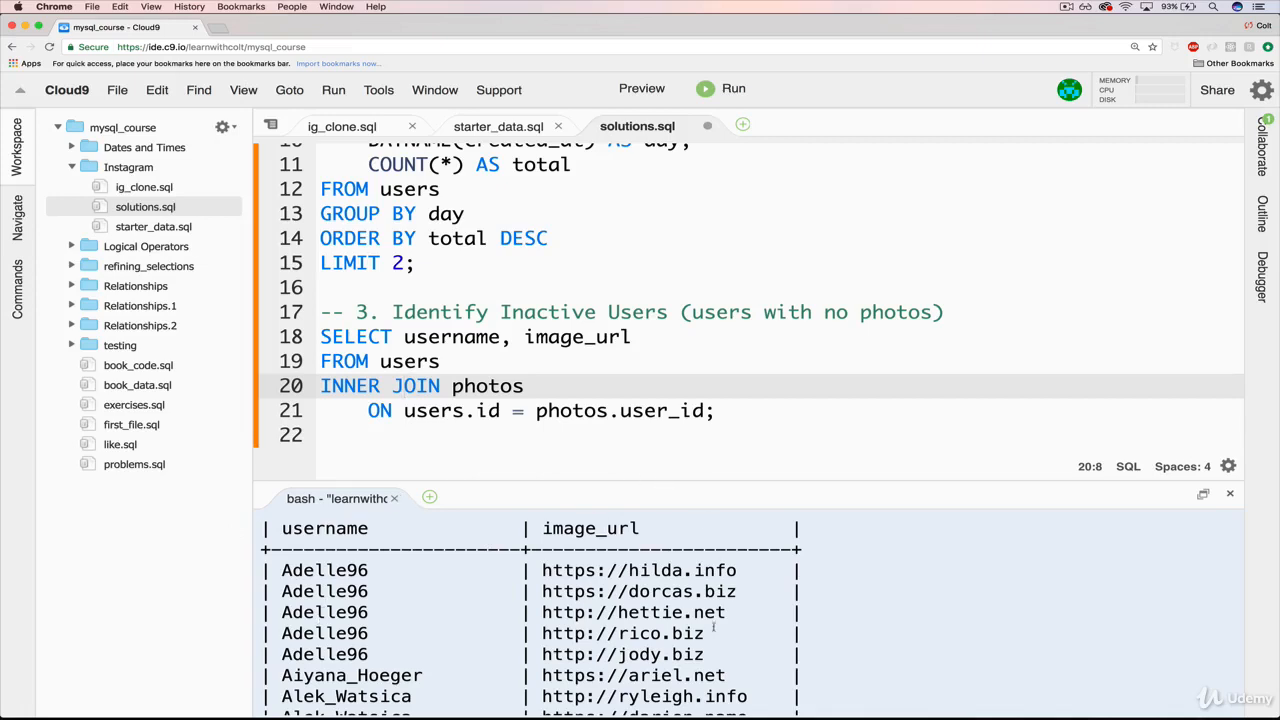
{"action": "double_click", "coordinate": [350, 386]}
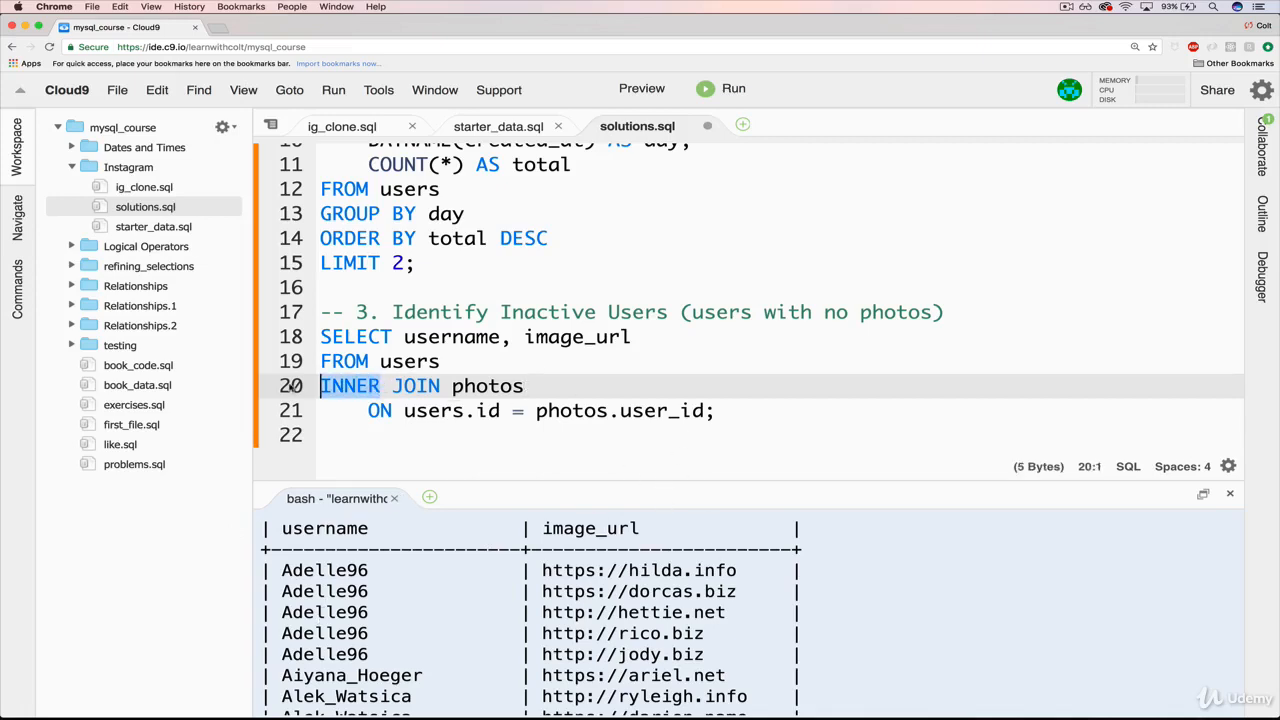
{"action": "type", "text": "LEFT"}
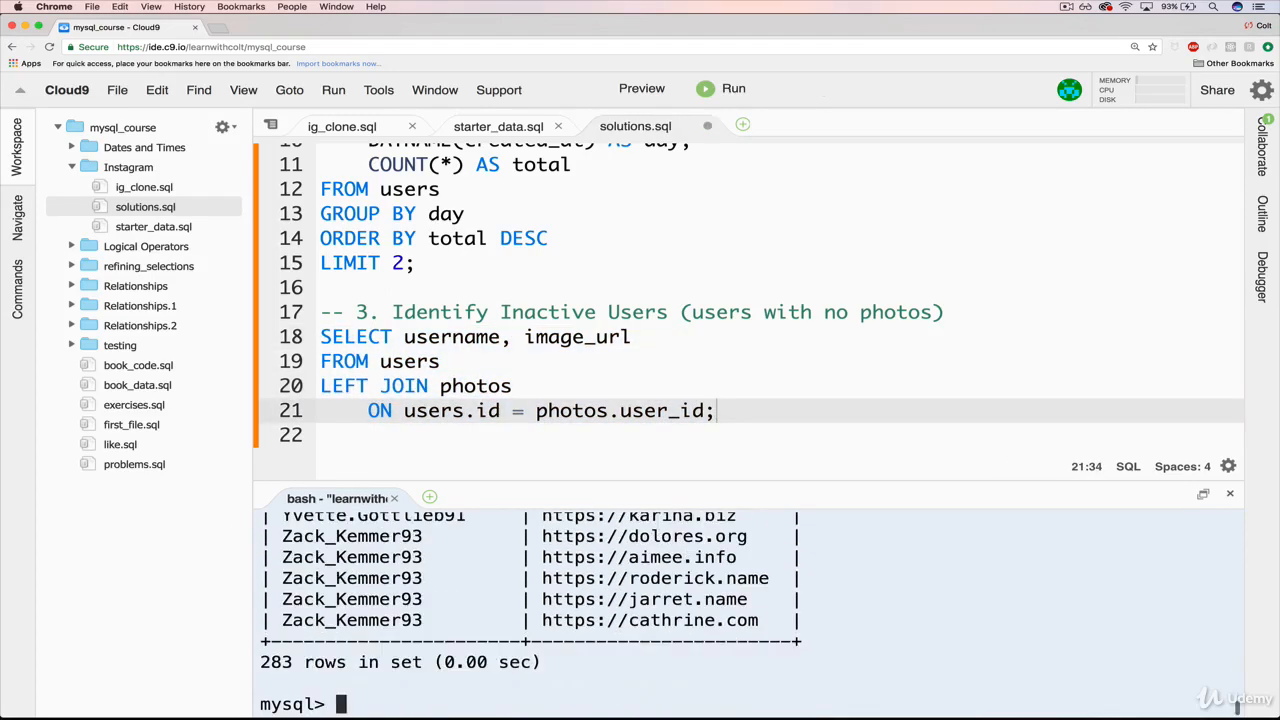
{"action": "scroll", "scroll_direction": "down", "scroll_amount": 3}
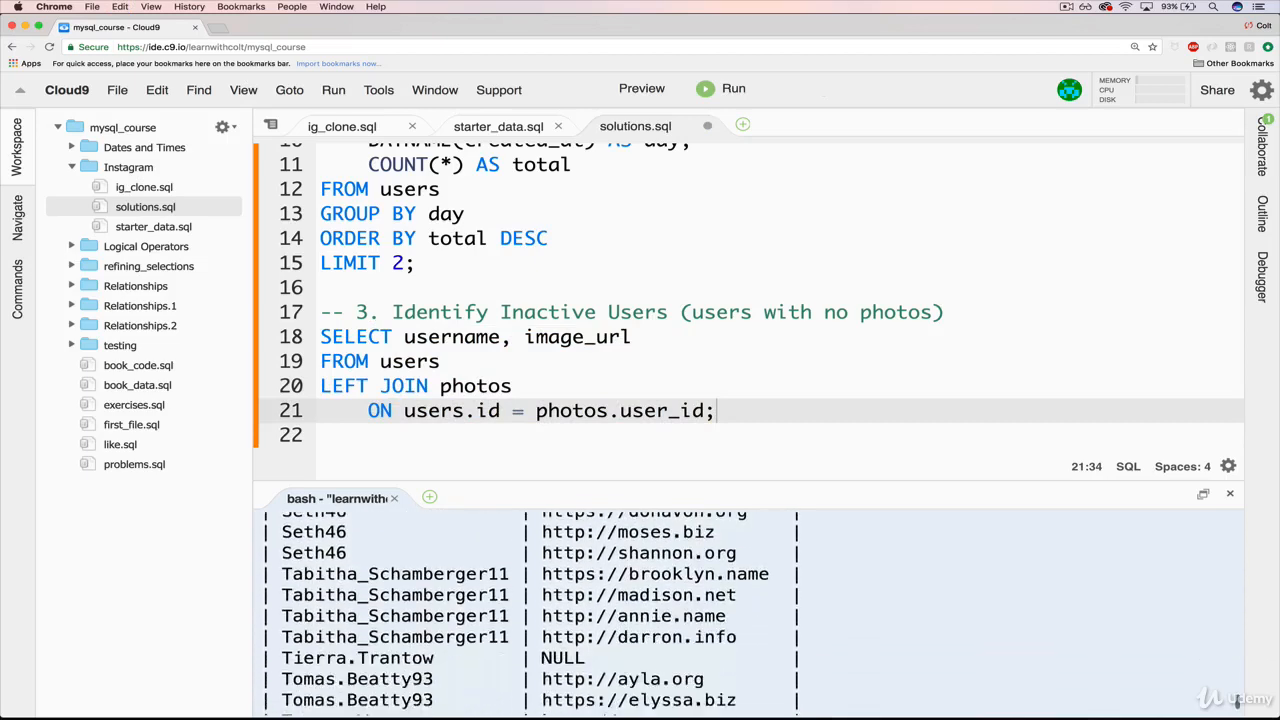
{"action": "scroll", "scroll_direction": "down", "scroll_amount": 3}
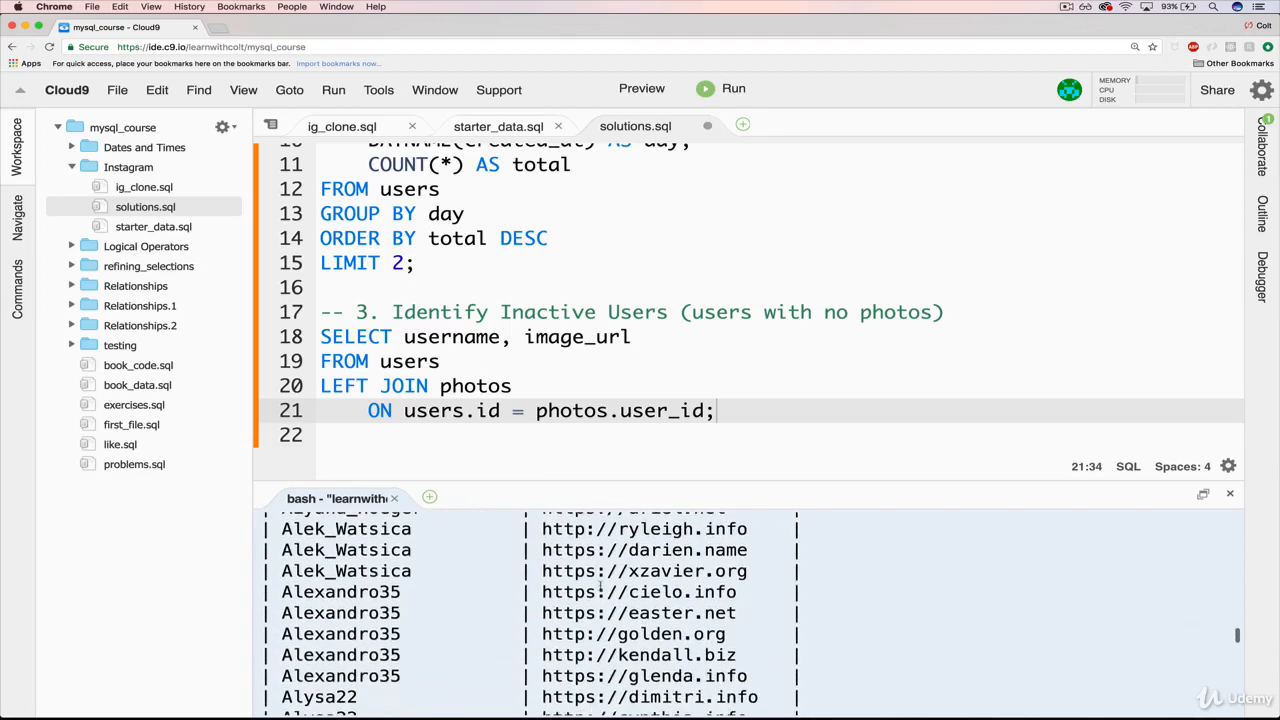
{"action": "scroll", "scroll_direction": "down", "scroll_amount": 3}
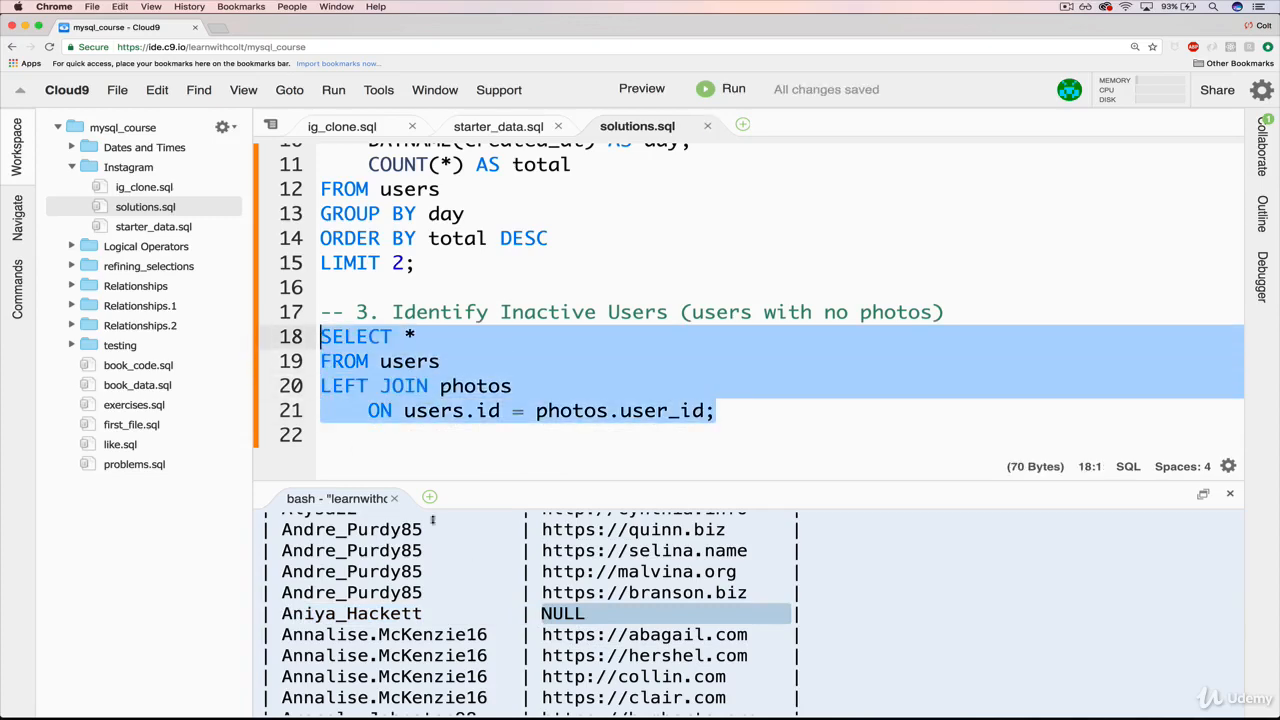
Scroll the wide SELECT * left-join output showing NULL photo fields for users without photos
{"action": "scroll", "scroll_direction": "down", "scroll_amount": 3}
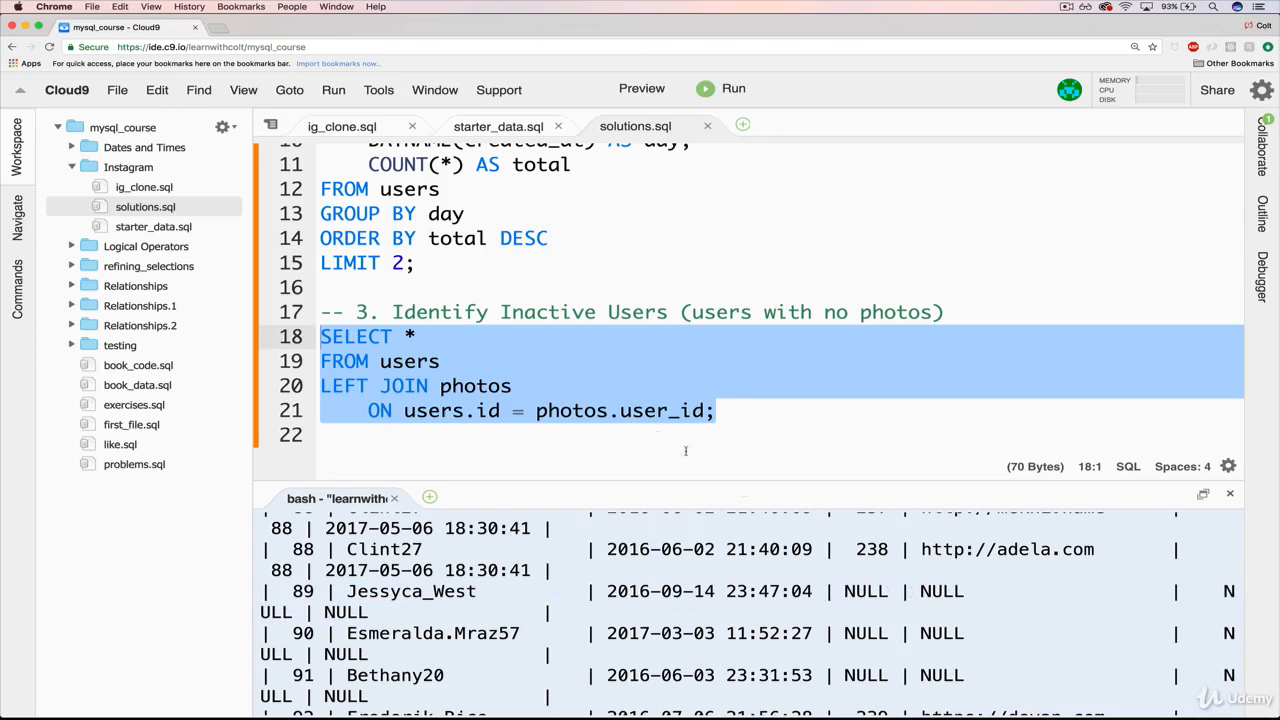
Restore username, image_url in SELECT and add WHERE photos.id IS NULL to keep only users with no photo
{"action": "type", "text": "username,"}
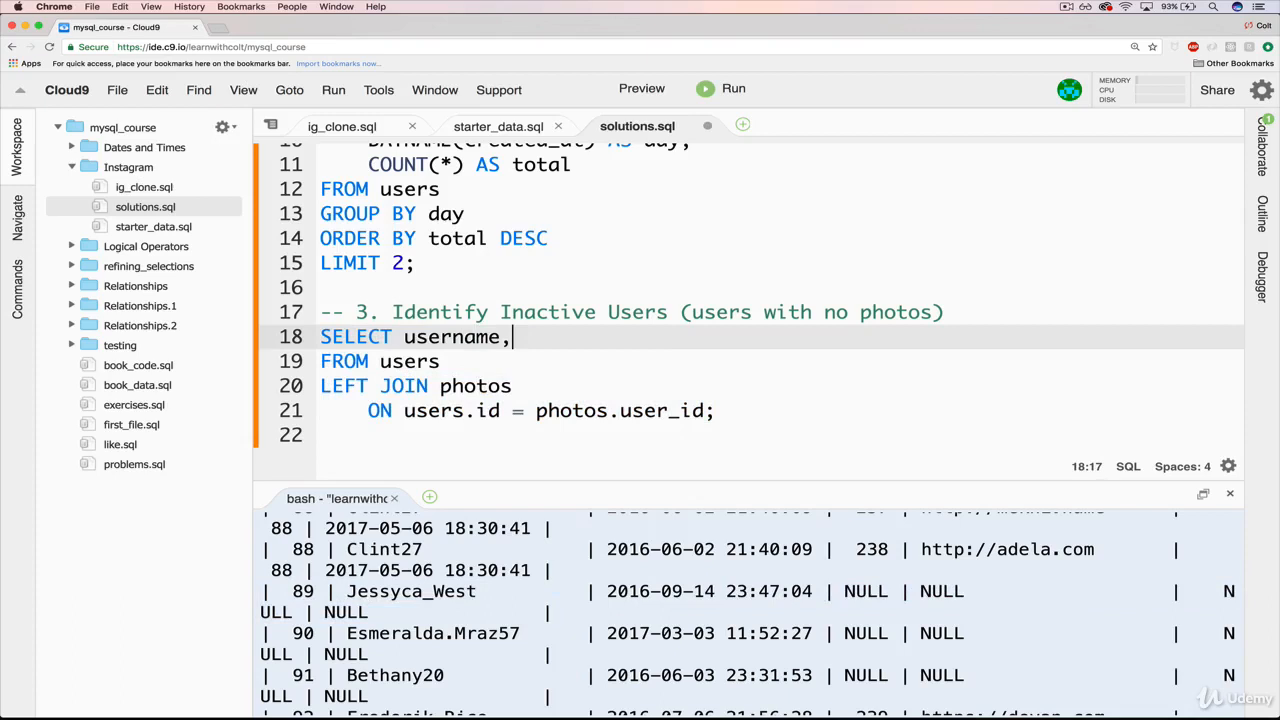
{"action": "type", "text": "ph"}
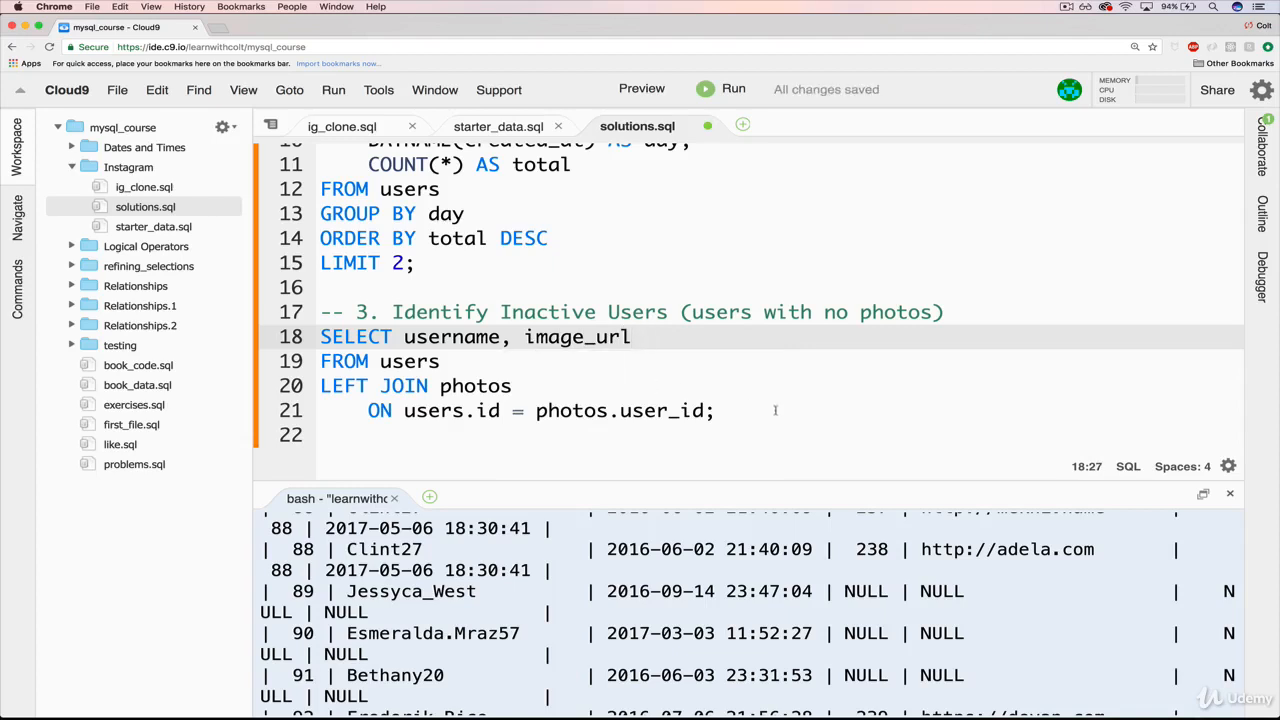
{"action": "type", "text": "WHERE"}
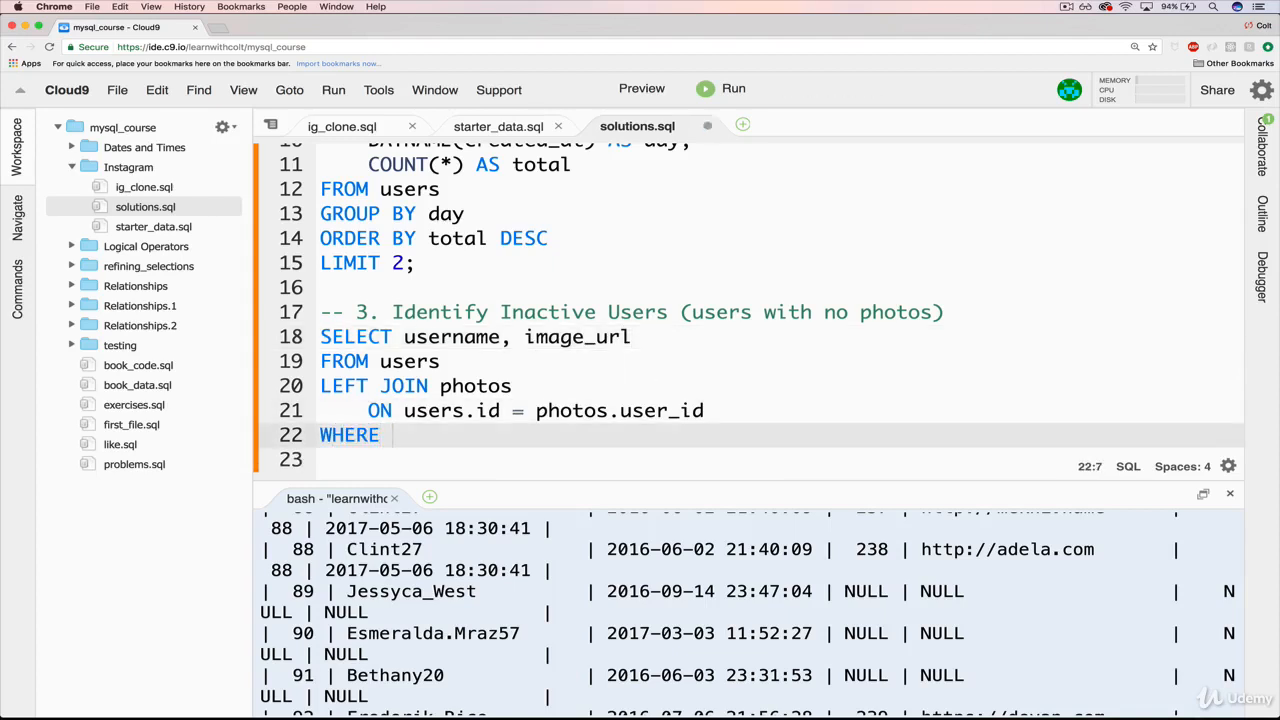
{"action": "type", "text": "photos."}
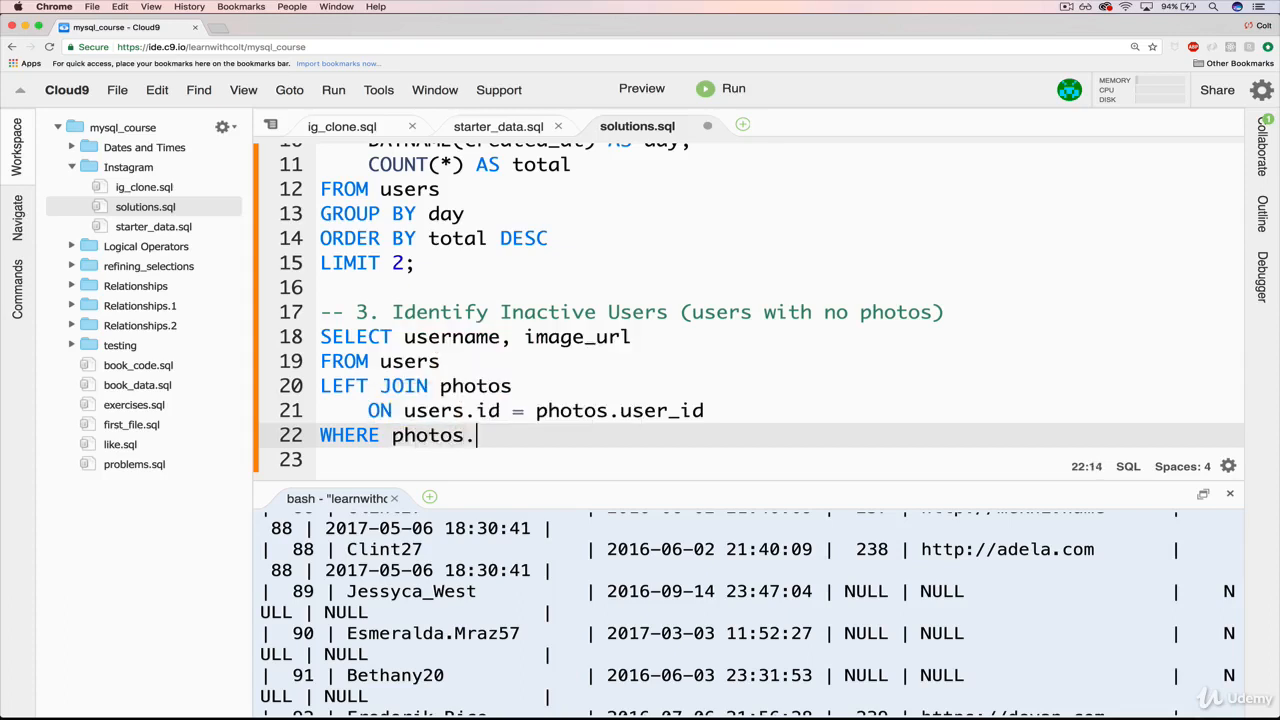
{"action": "type", "text": "id ="}
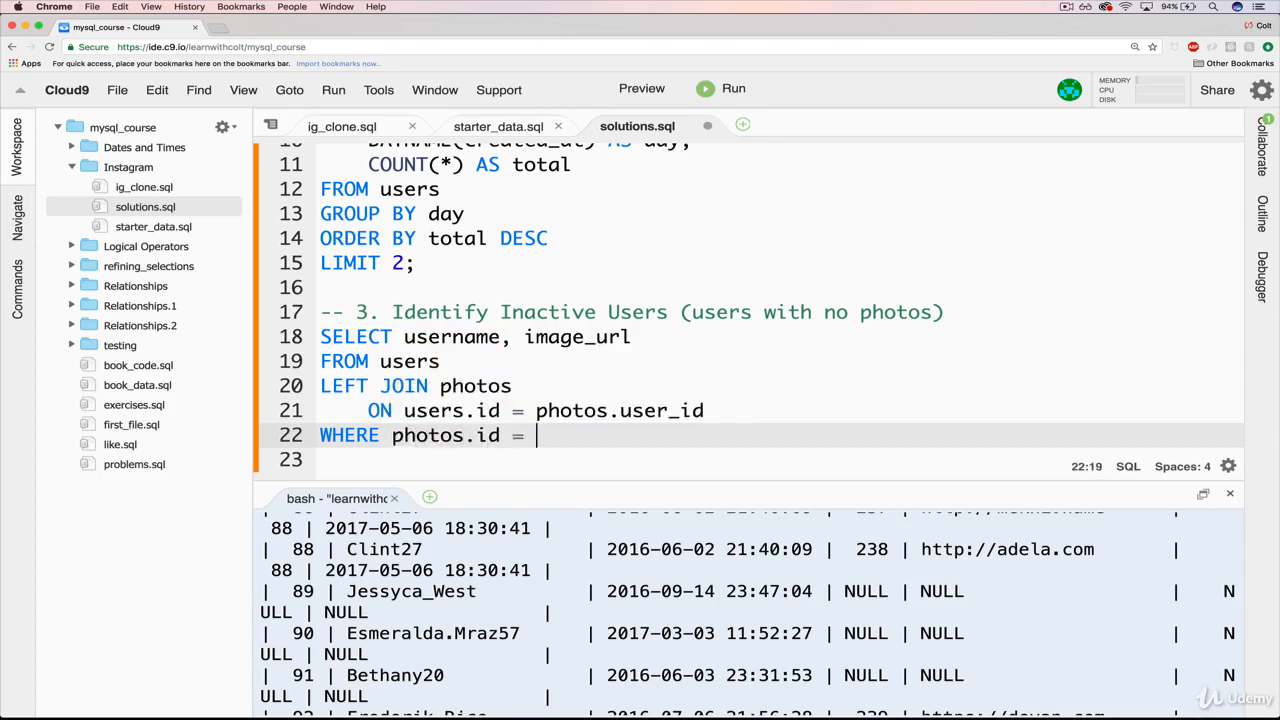
{"action": "type", "text": "NULL;"}
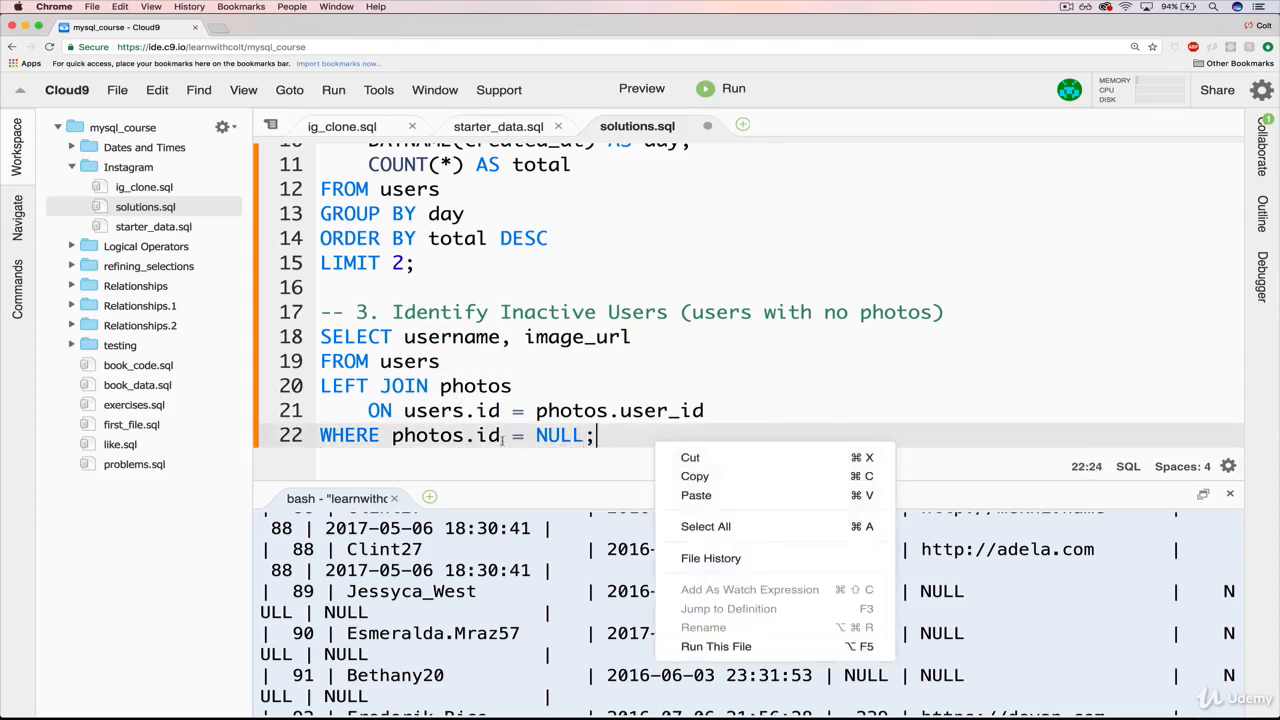
{"action": "type", "text": "IS"}
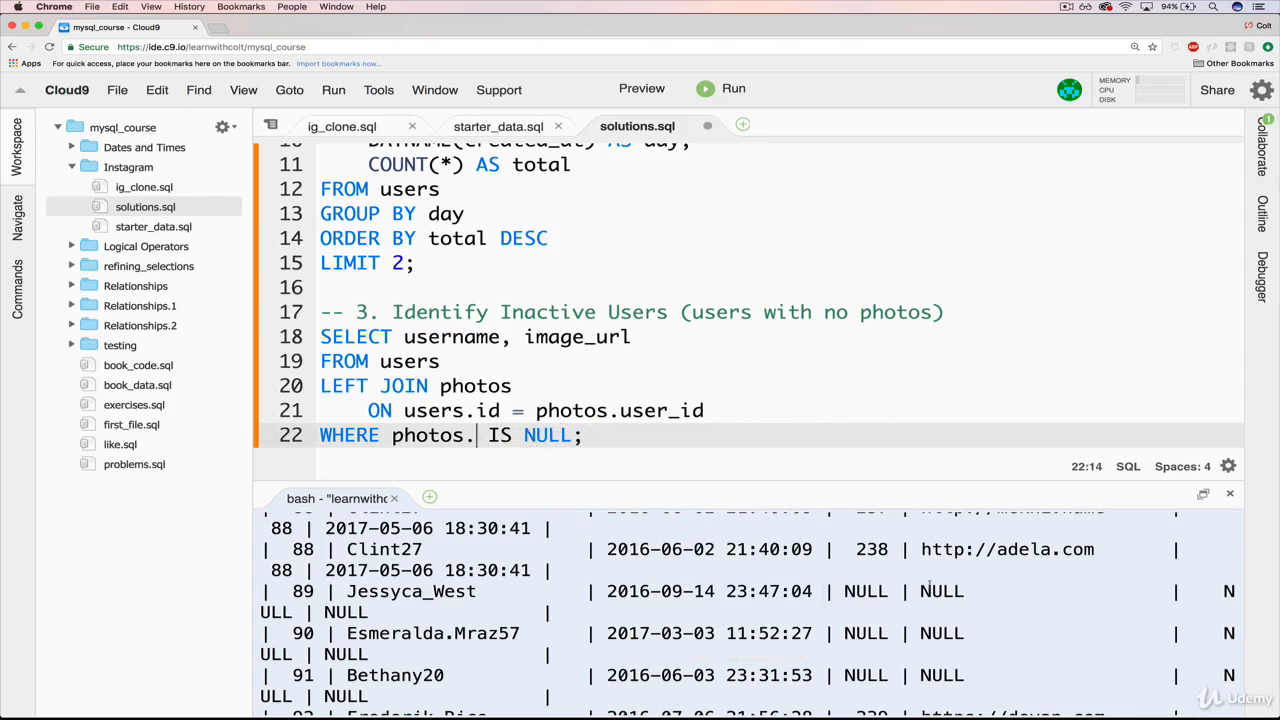
{"action": "double_click", "coordinate": [940, 592]}
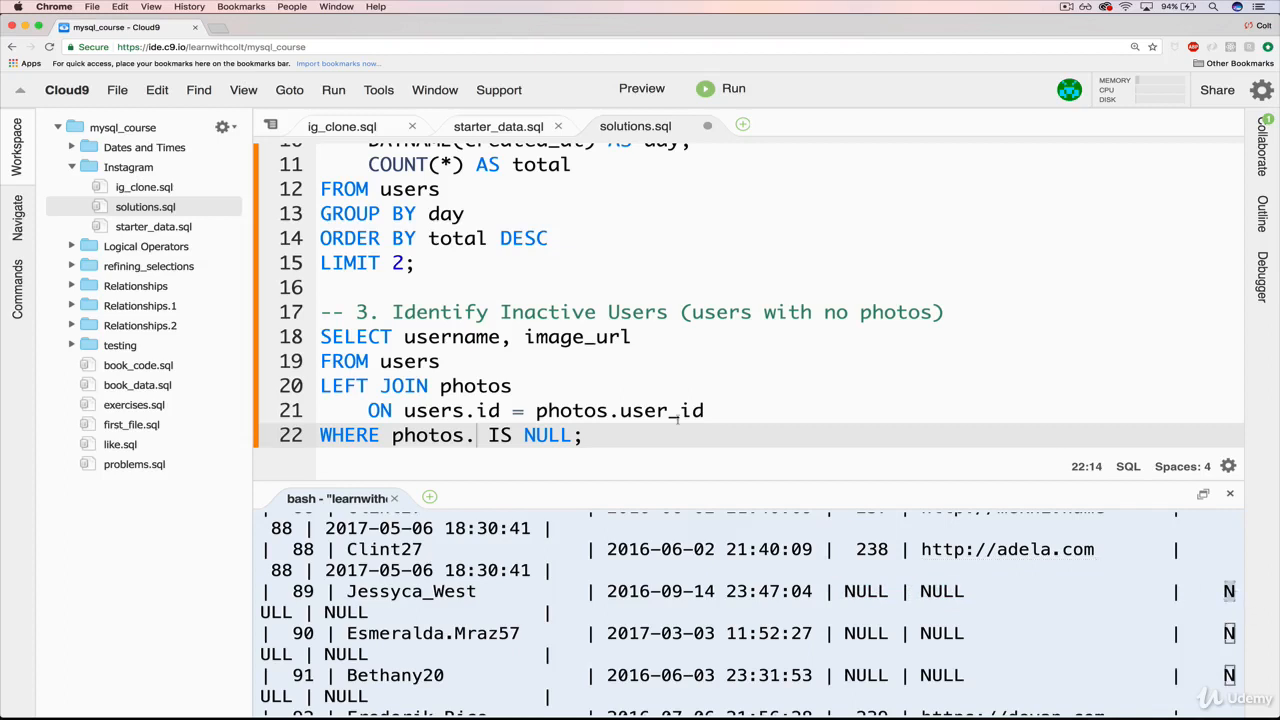
{"action": "type", "text": "ud"}
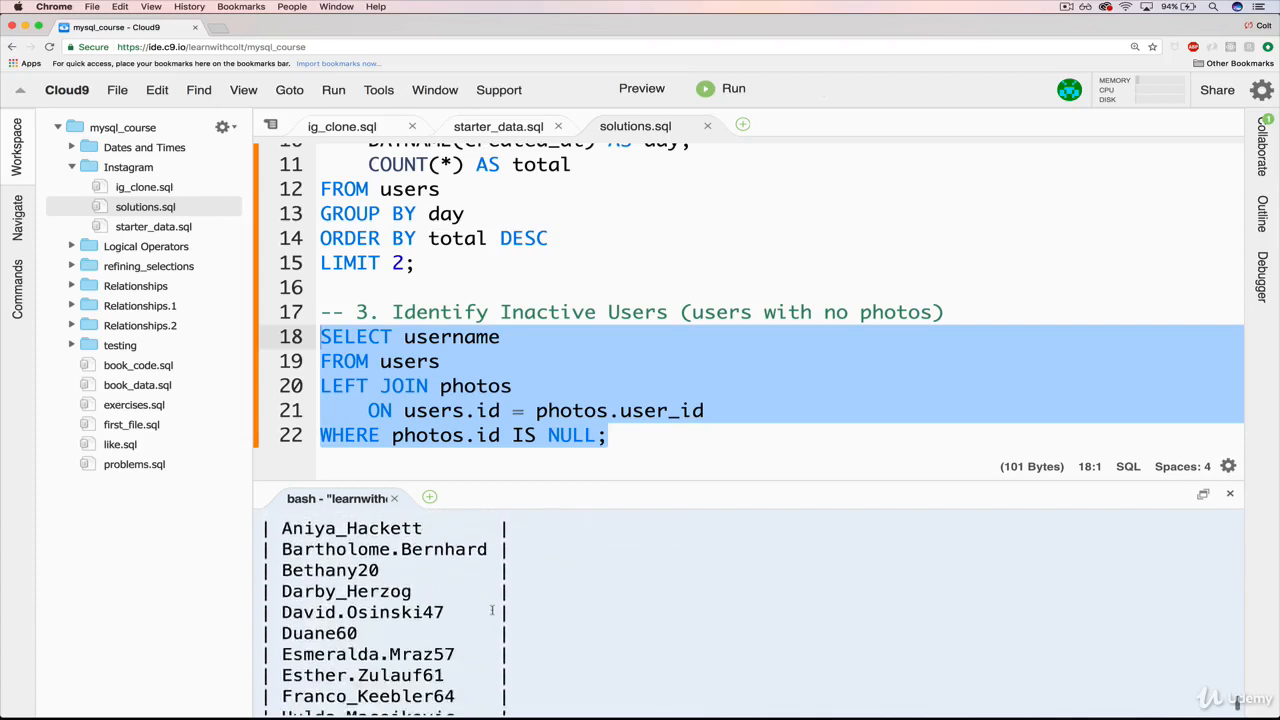
Run the username-only WHERE photos.id IS NULL query, listing the 26 users who never posted
{"action": "scroll", "scroll_direction": "down", "scroll_amount": 3}
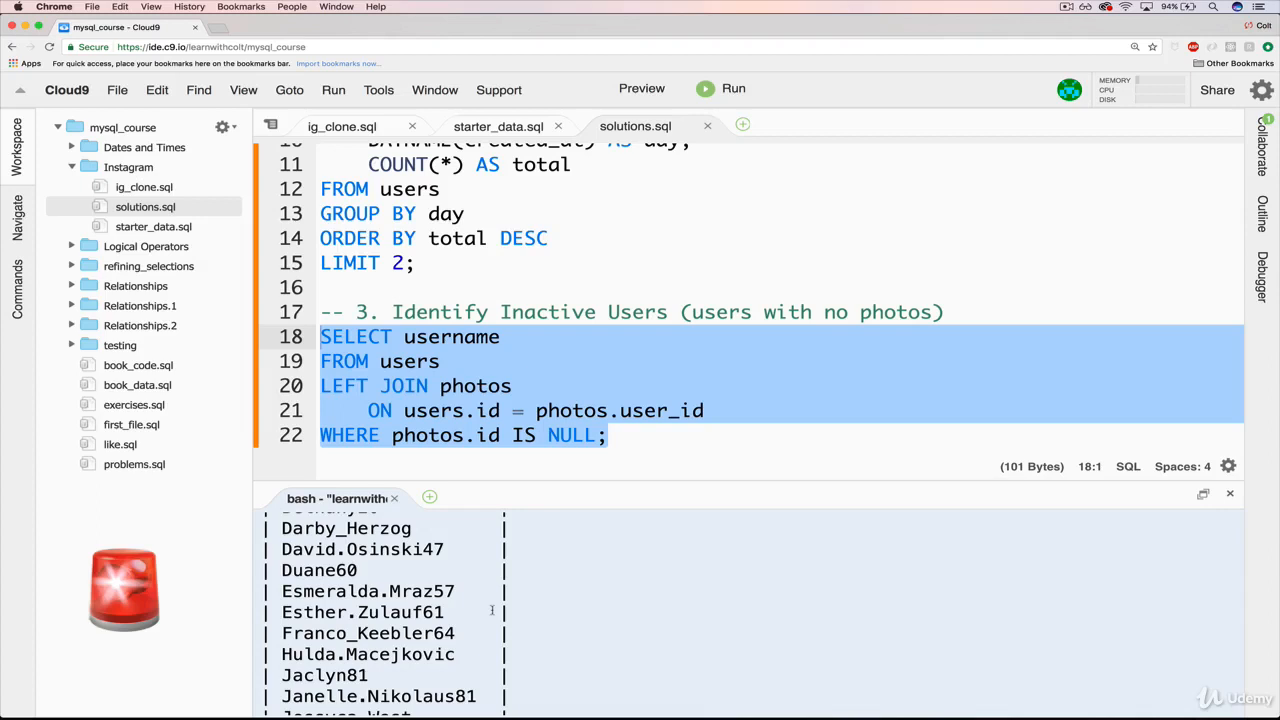
{"action": "left_click", "coordinate": [604, 434]}
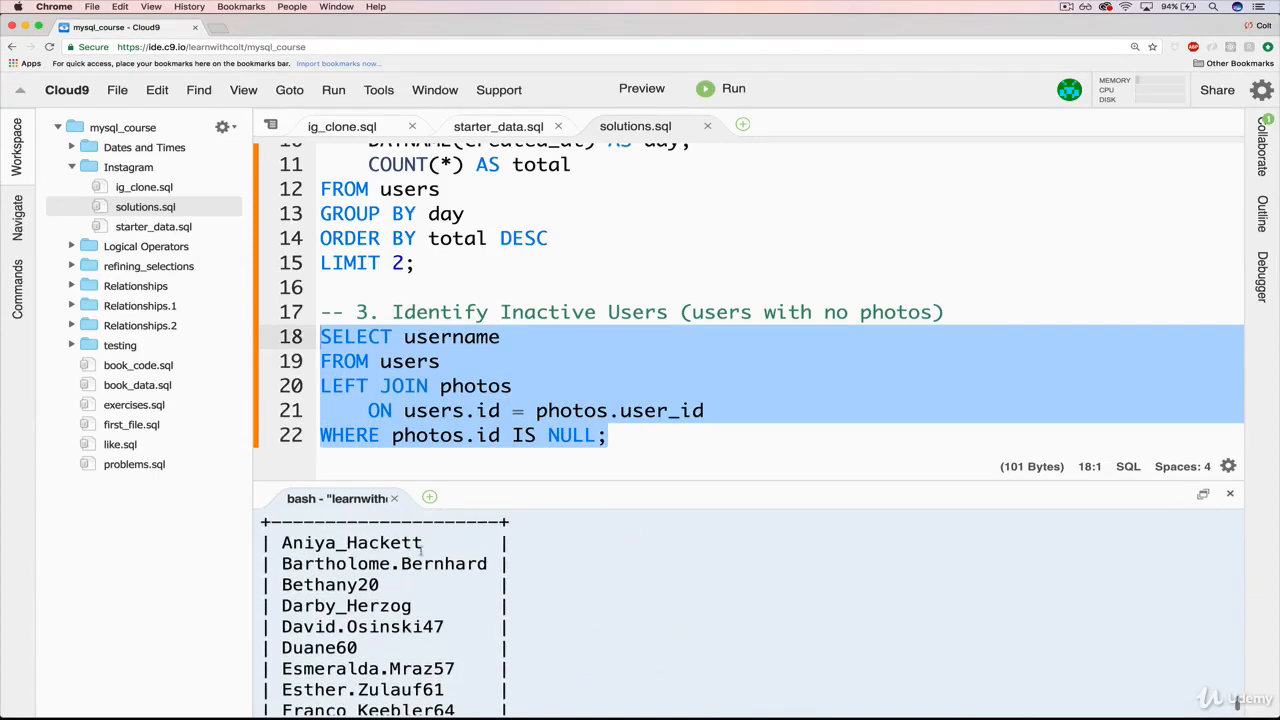
{"action": "mouse_move", "coordinate": [464, 562]}
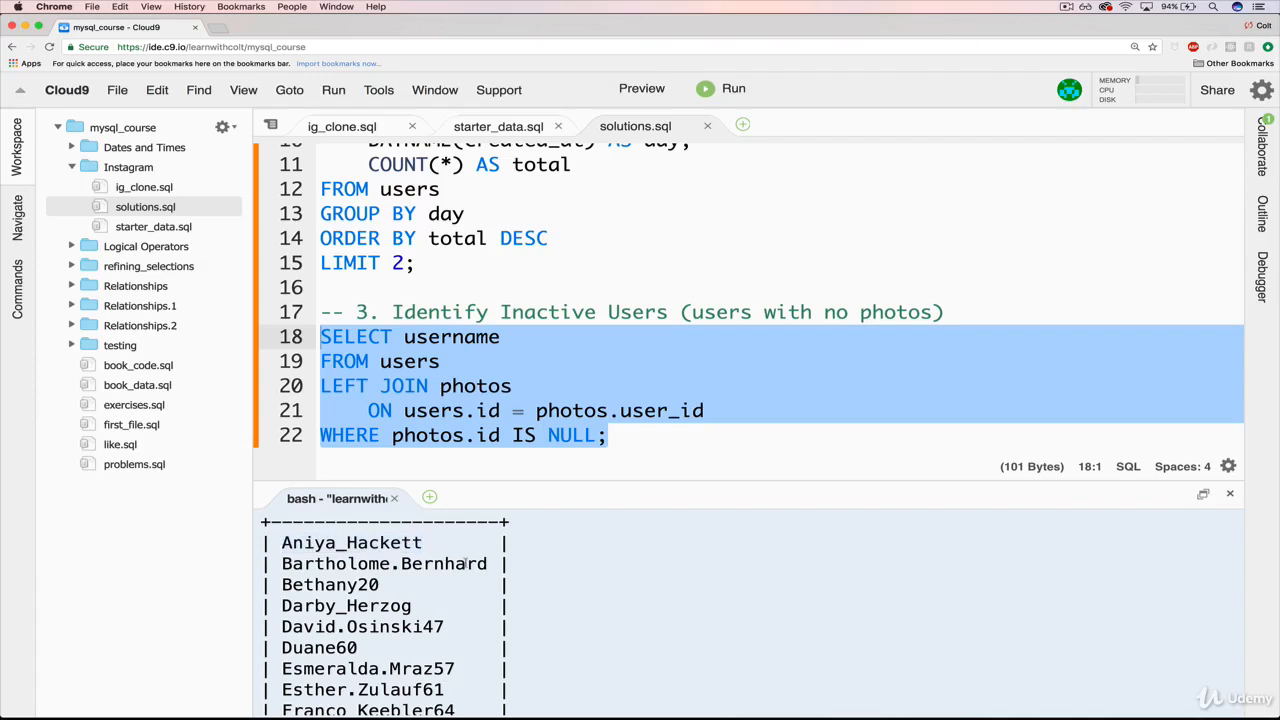
{"action": "left_click", "coordinate": [524, 410]}
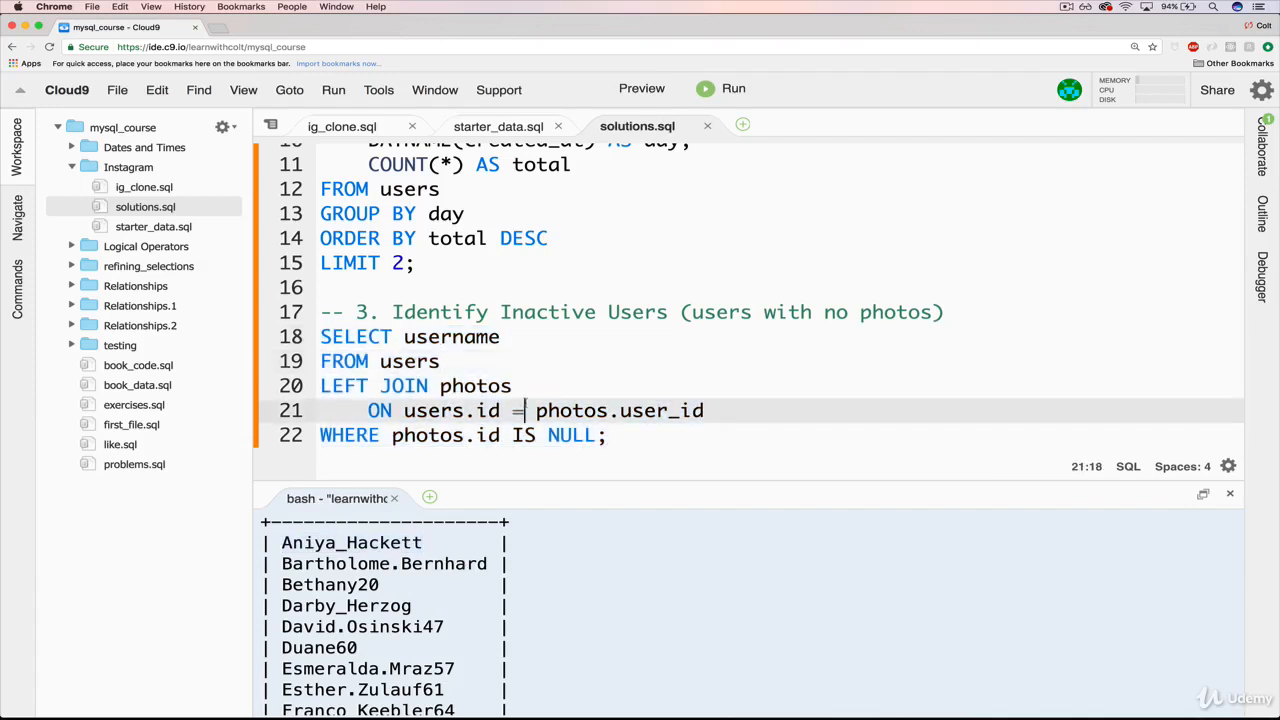
{"action": "left_click", "coordinate": [416, 386]}
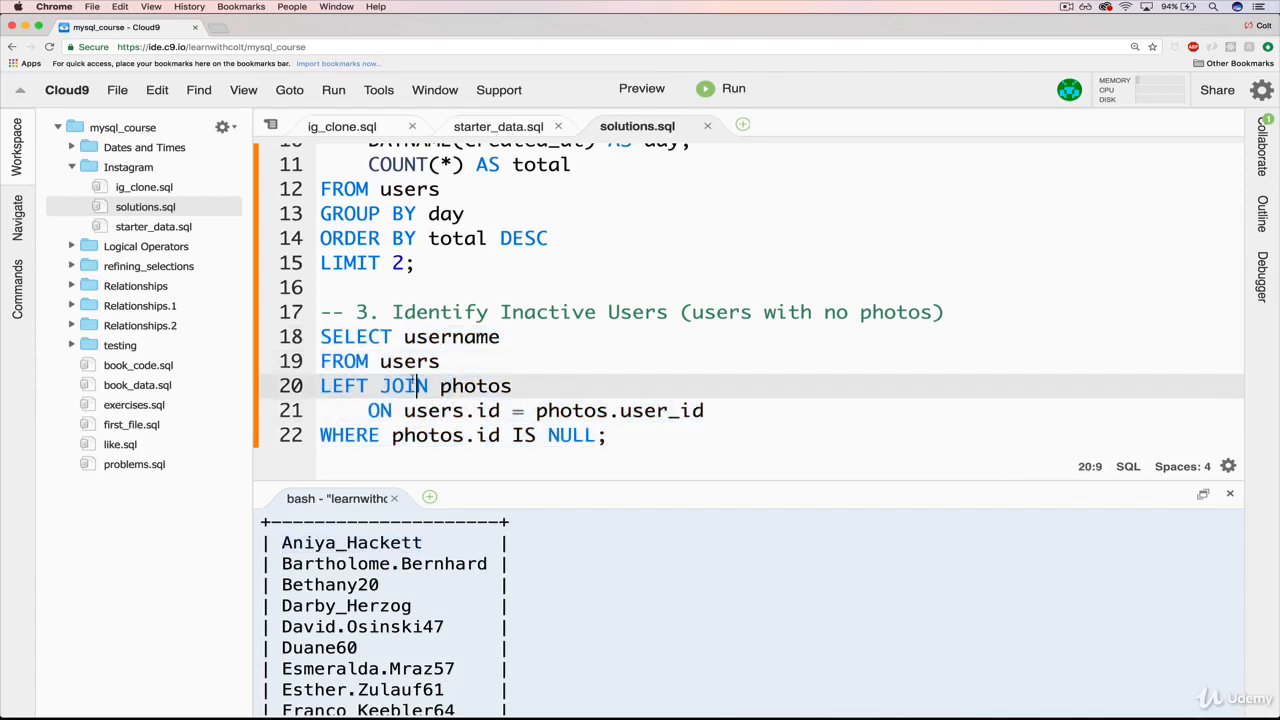
{"action": "double_click", "coordinate": [408, 360]}
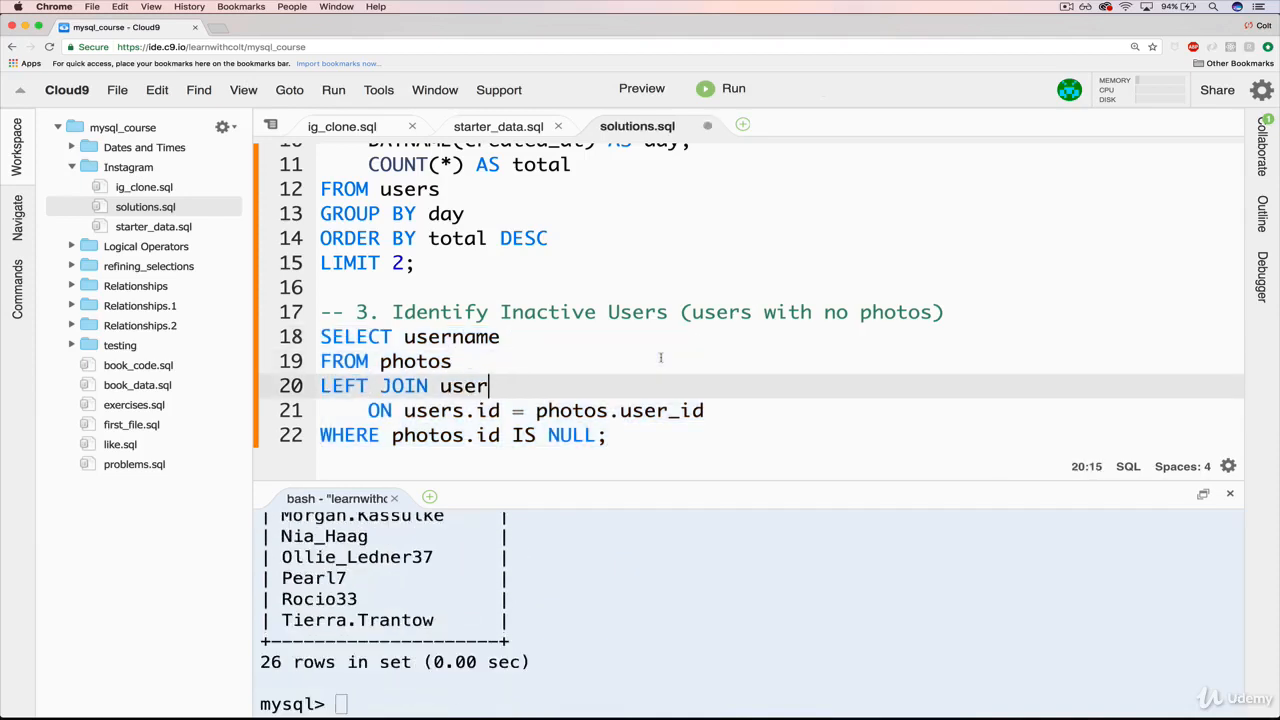
{"action": "type", "text": "photos"}
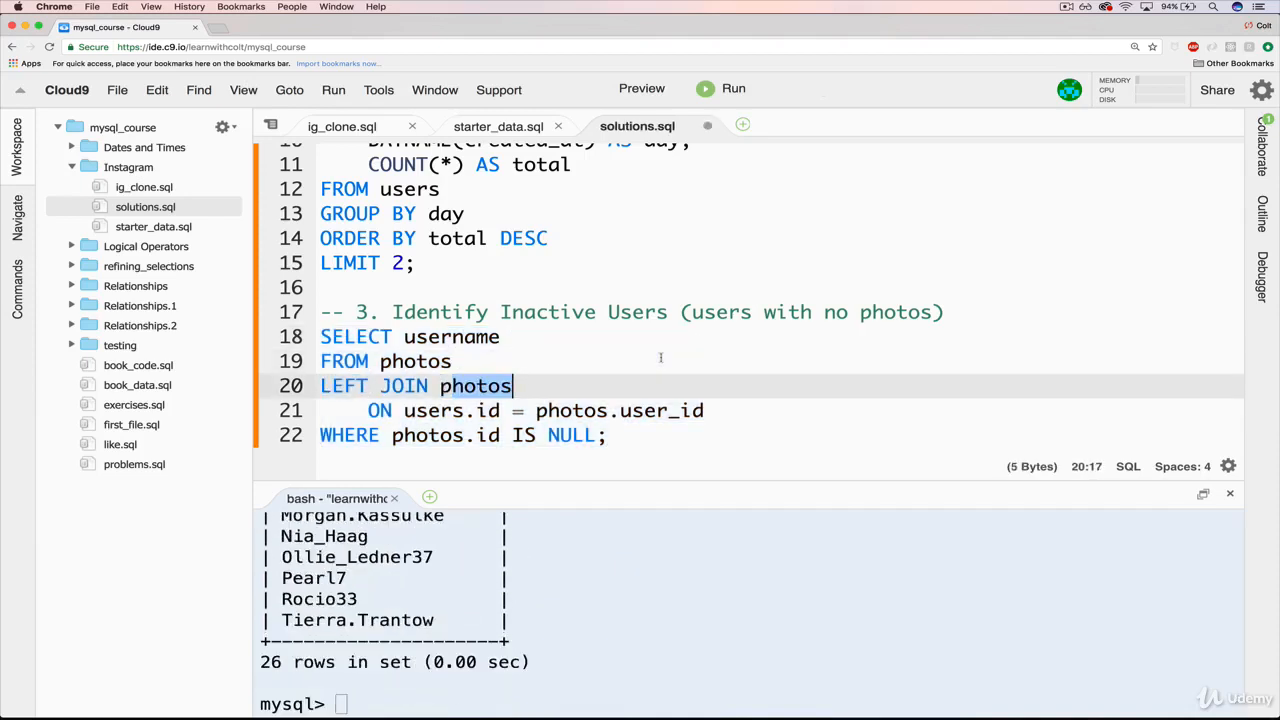
{"action": "type", "text": ","}
{"action": "left_click", "coordinate": [782, 362]}
{"action": "type", "text": "users"}
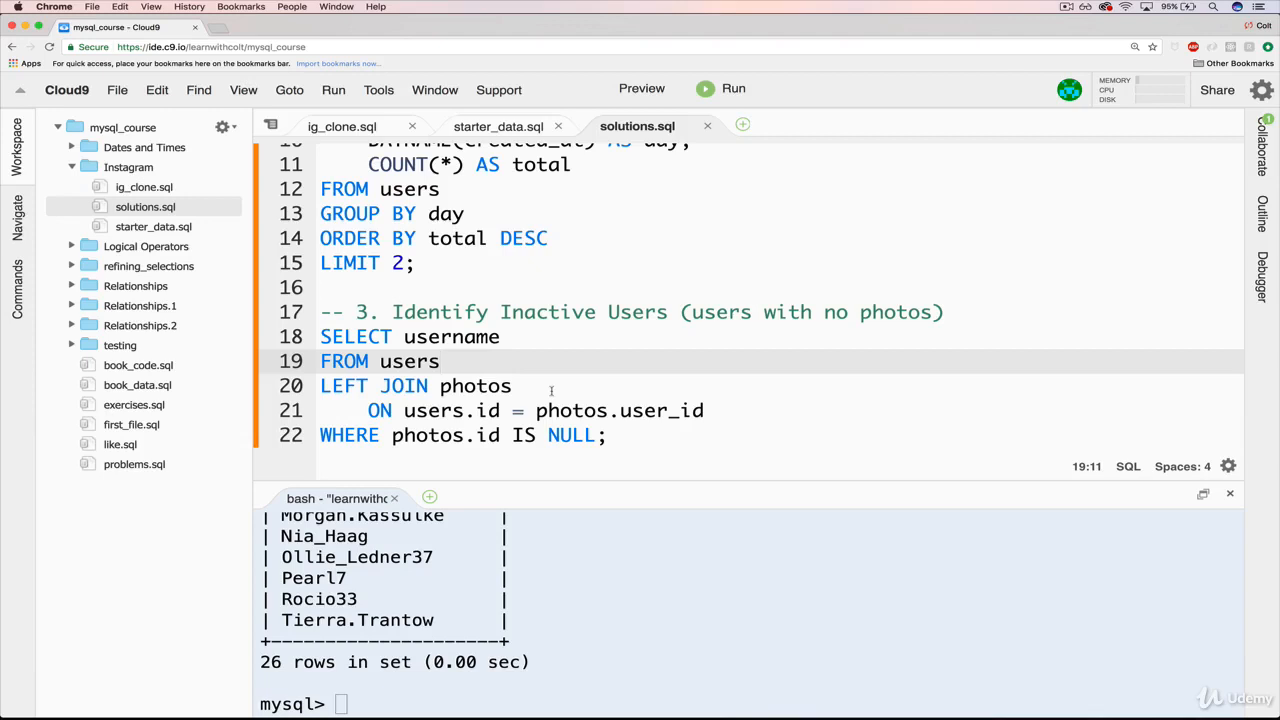
{"action": "mouse_move", "coordinate": [694, 428]}
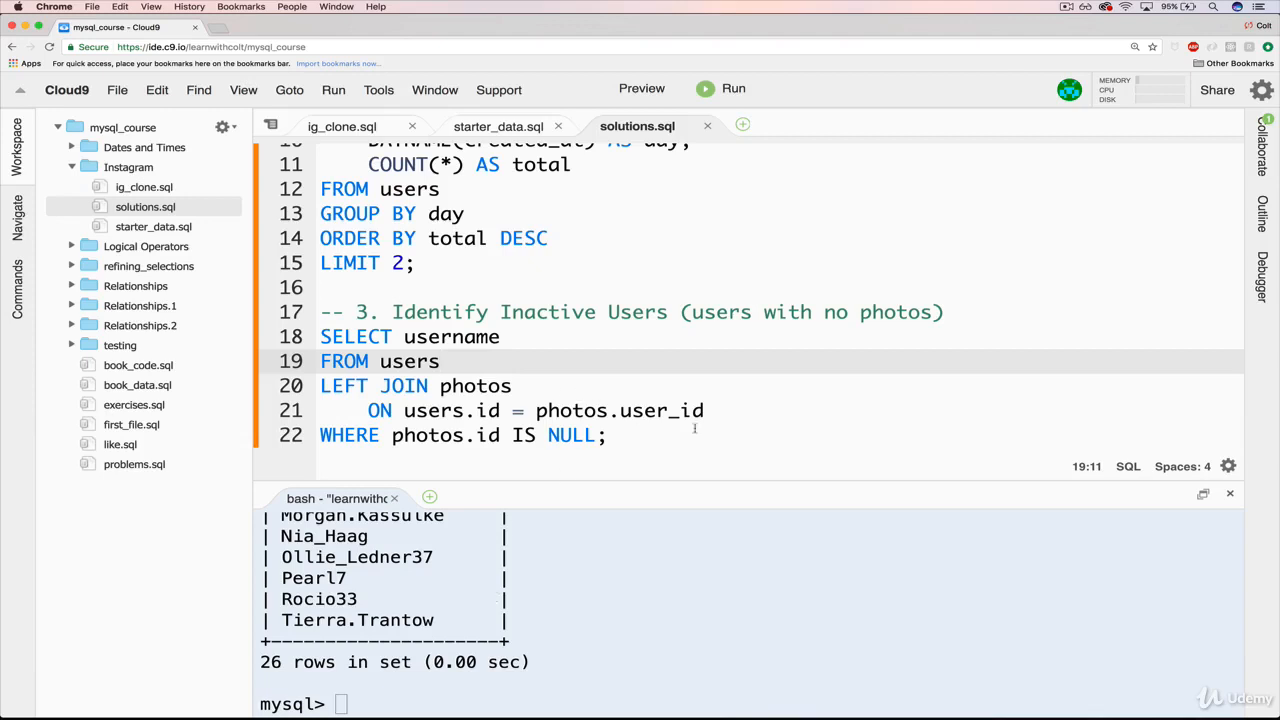
{"action": "mouse_move", "coordinate": [664, 452]}
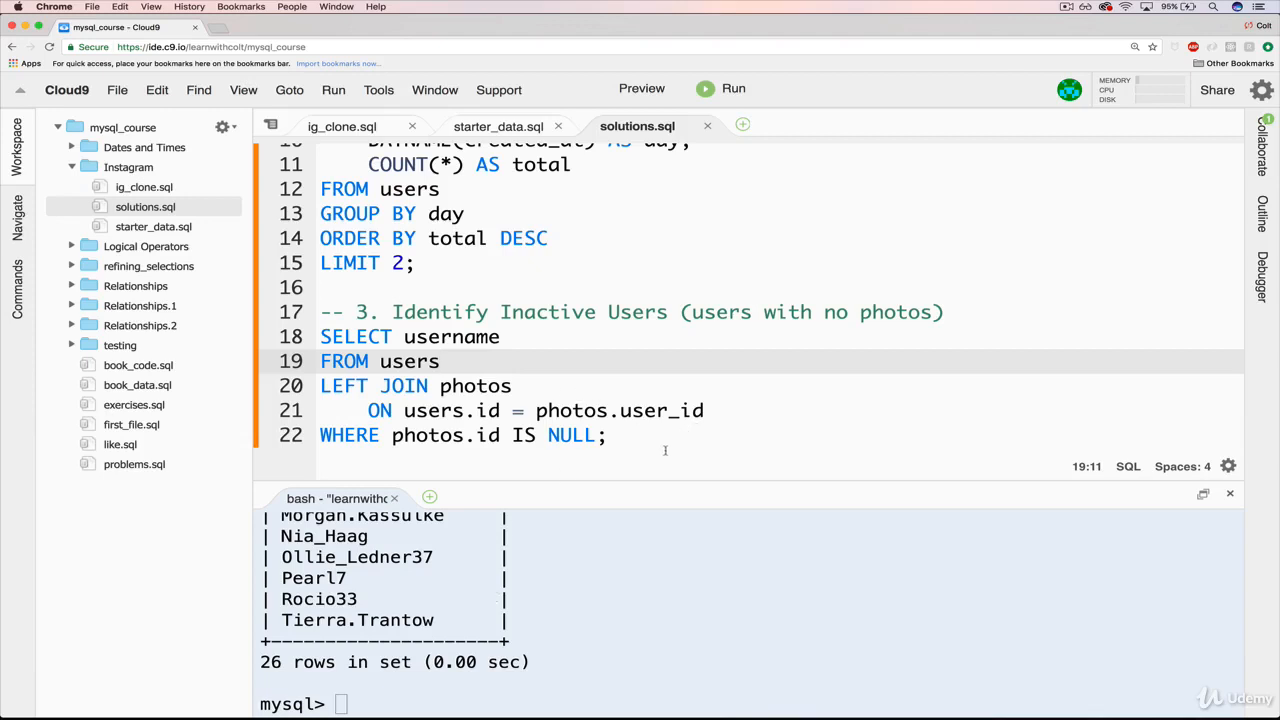